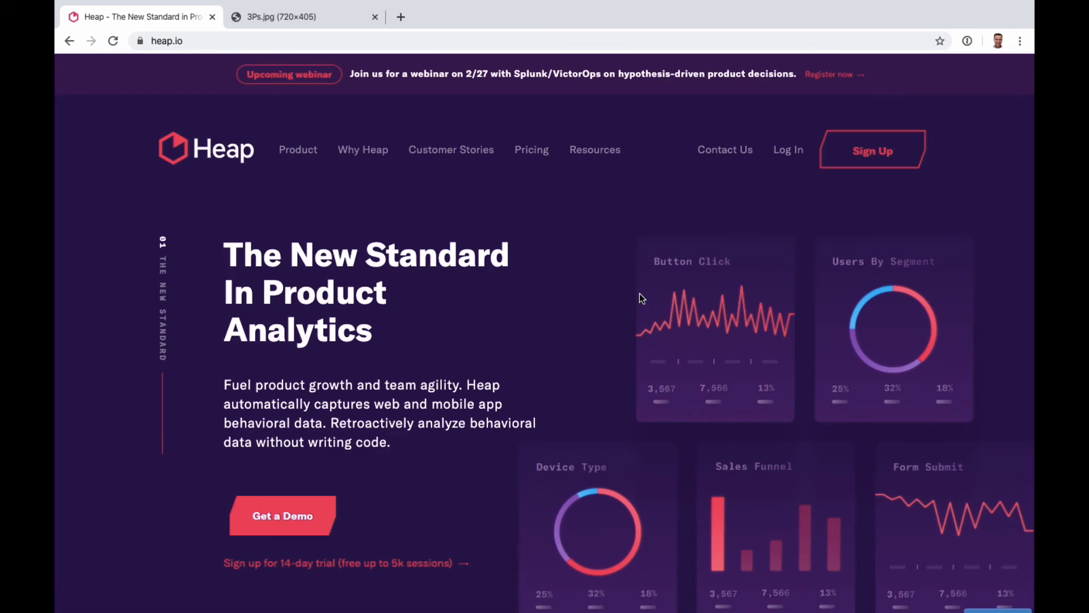
mouse_move(570, 300)
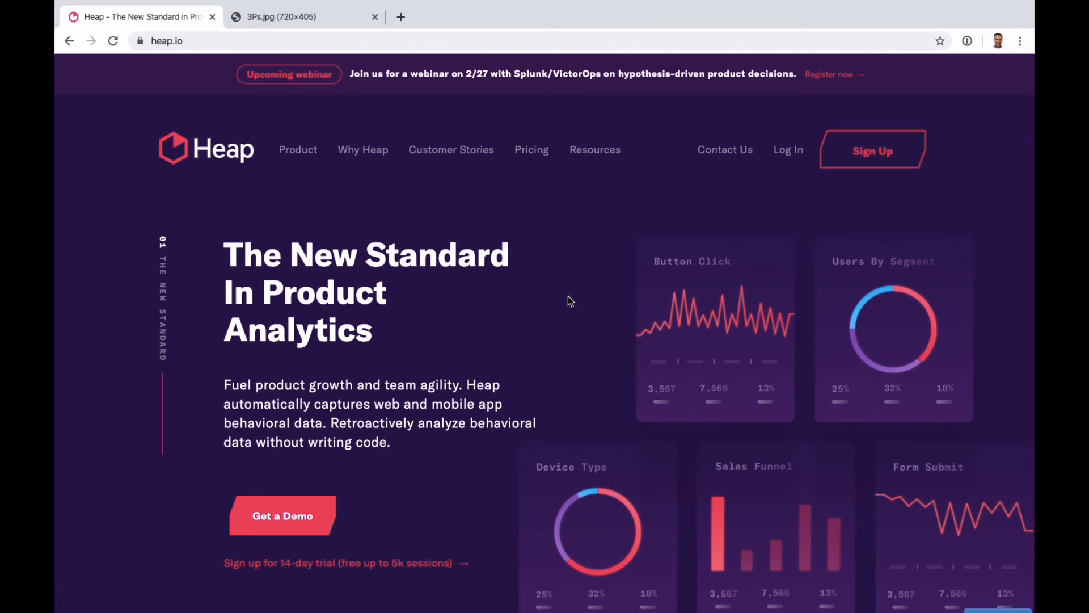
mouse_move(411, 361)
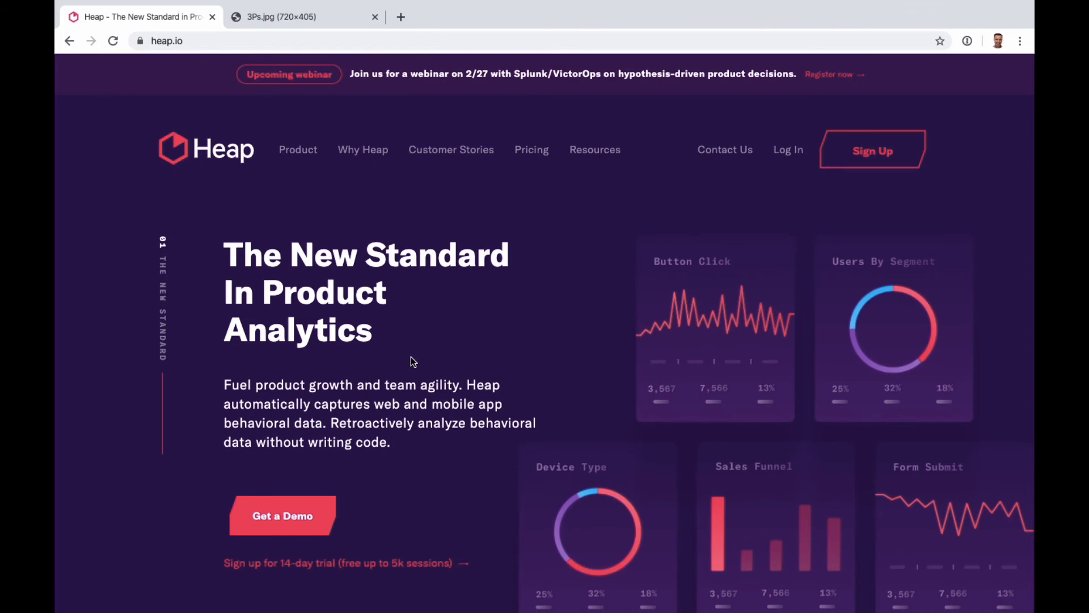
mouse_move(391, 338)
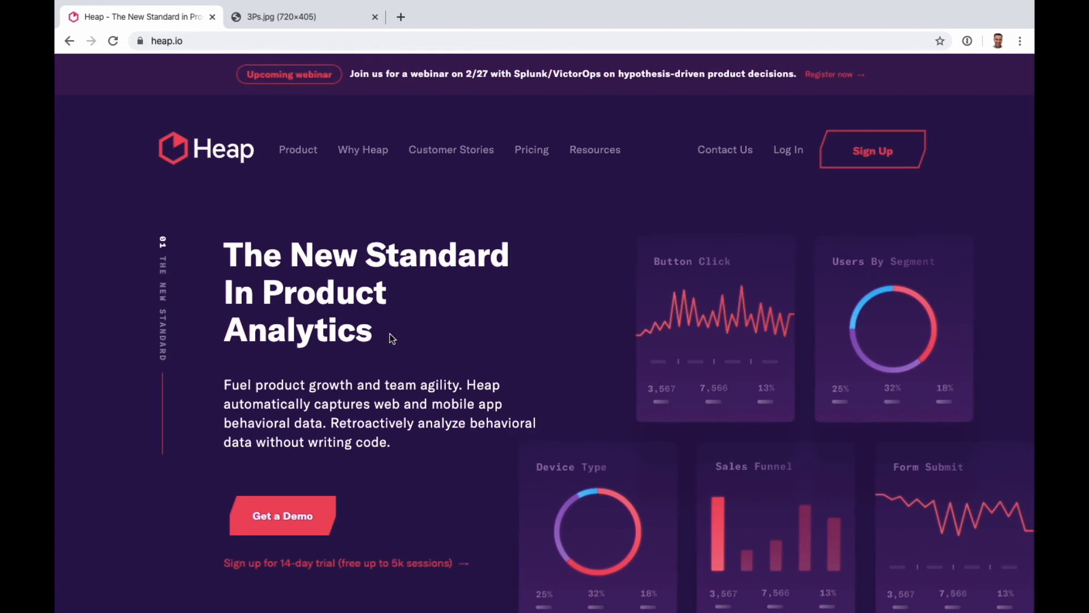
mouse_move(409, 378)
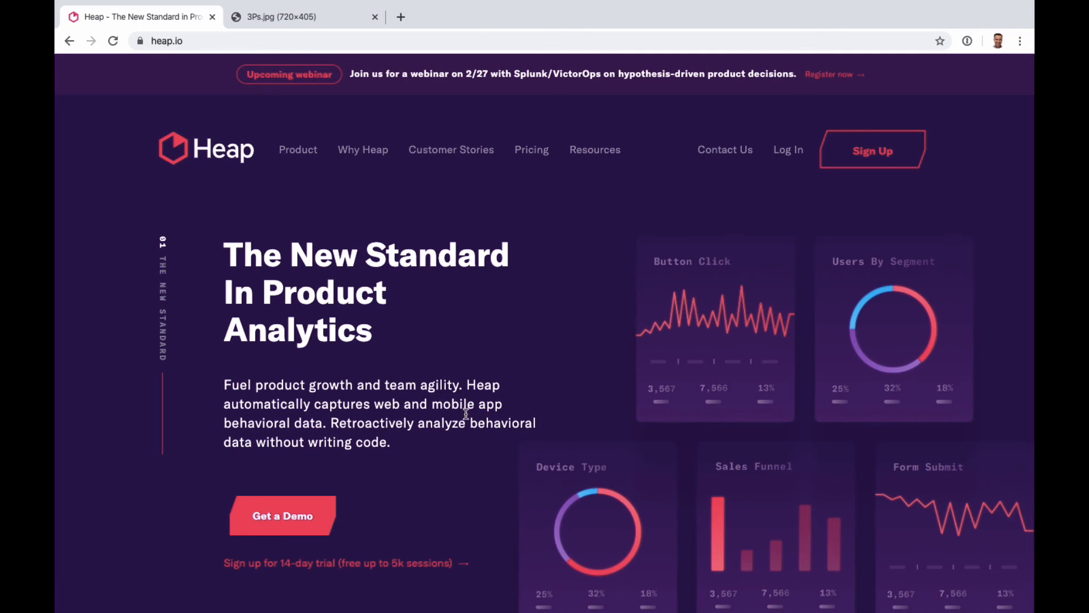
- Expand the Product dropdown in the Heap homepage navigation
click(297, 149)
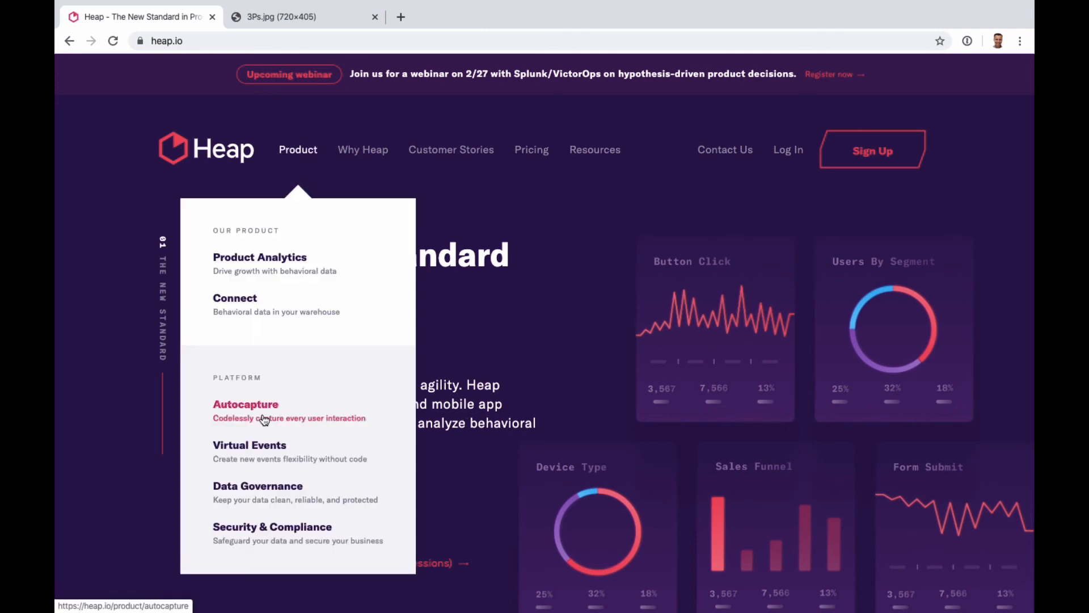
- Open Autocapture and scroll through its Simple & Future-Proof Product Analytics section
click(245, 403)
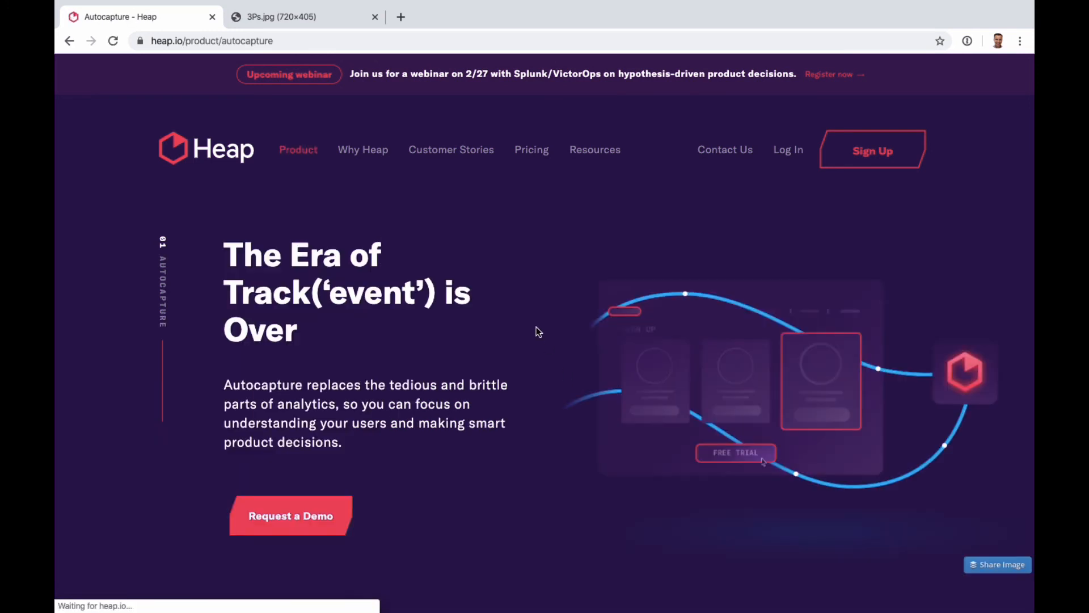
scroll(down, 3)
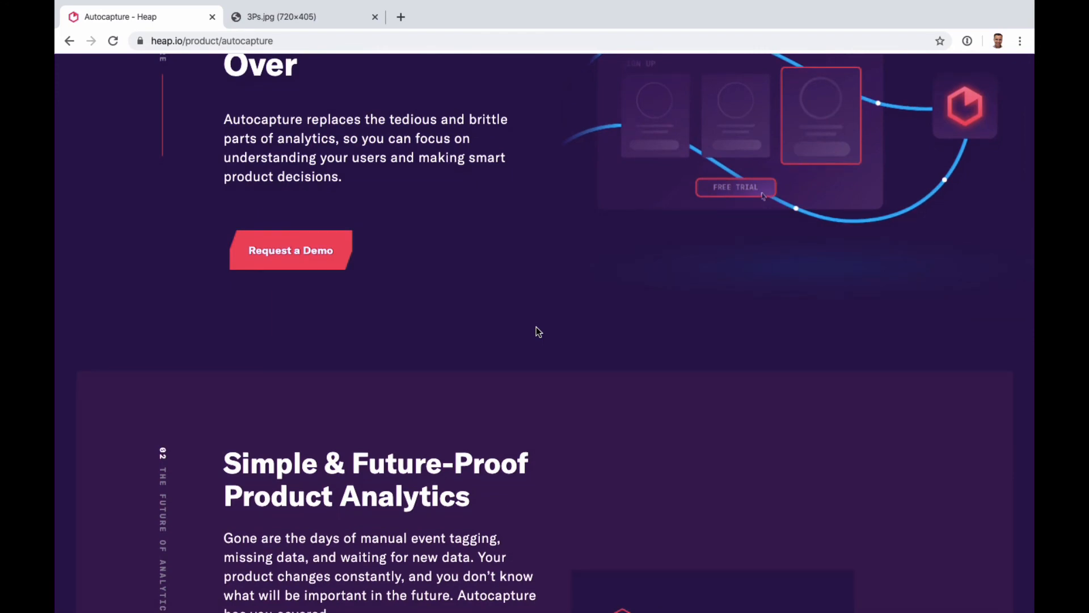
scroll(down, 3)
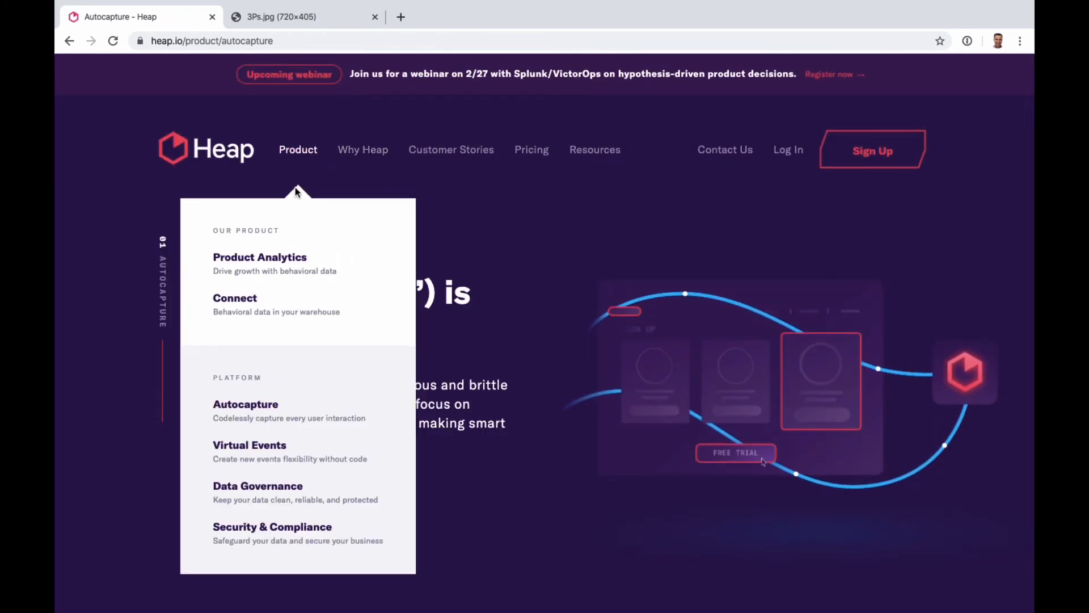
- Open Product Analytics and skim its dashboards, users and user-segments sections
click(260, 257)
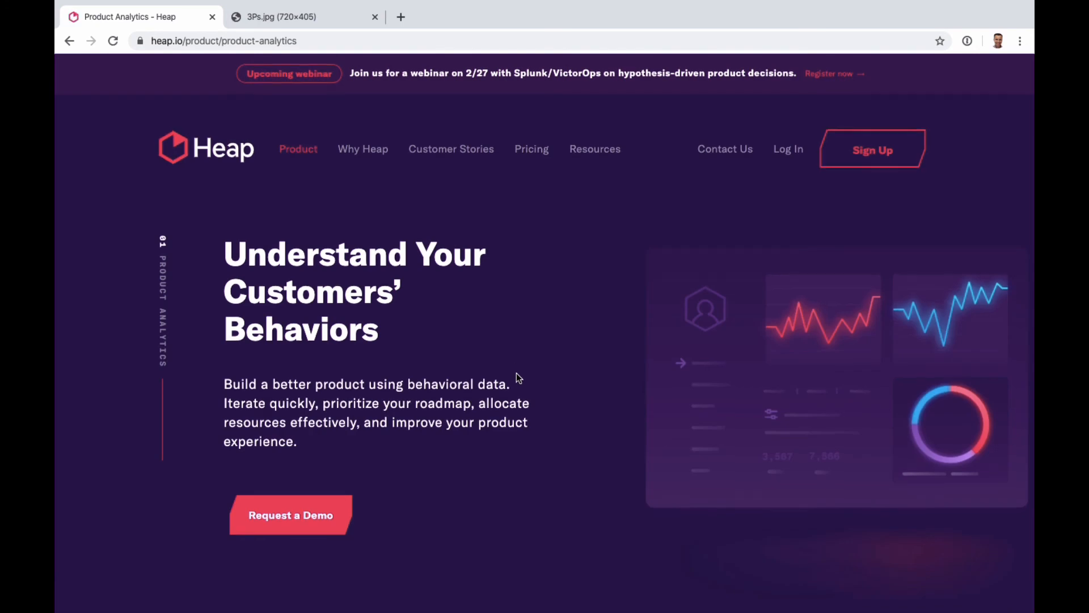
scroll(down, 3)
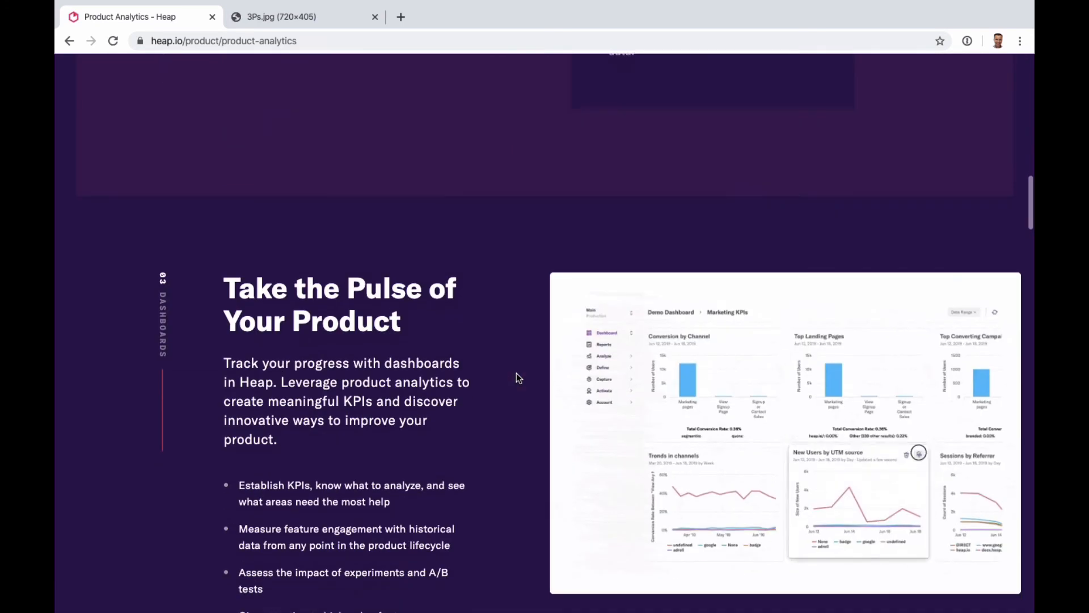
scroll(down, 3)
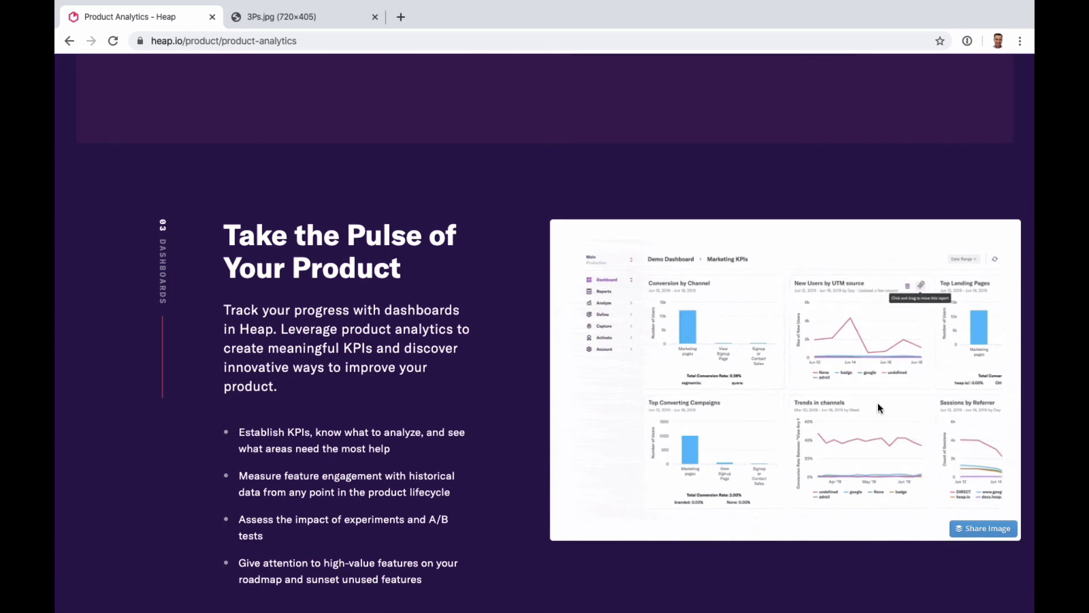
scroll(down, 3)
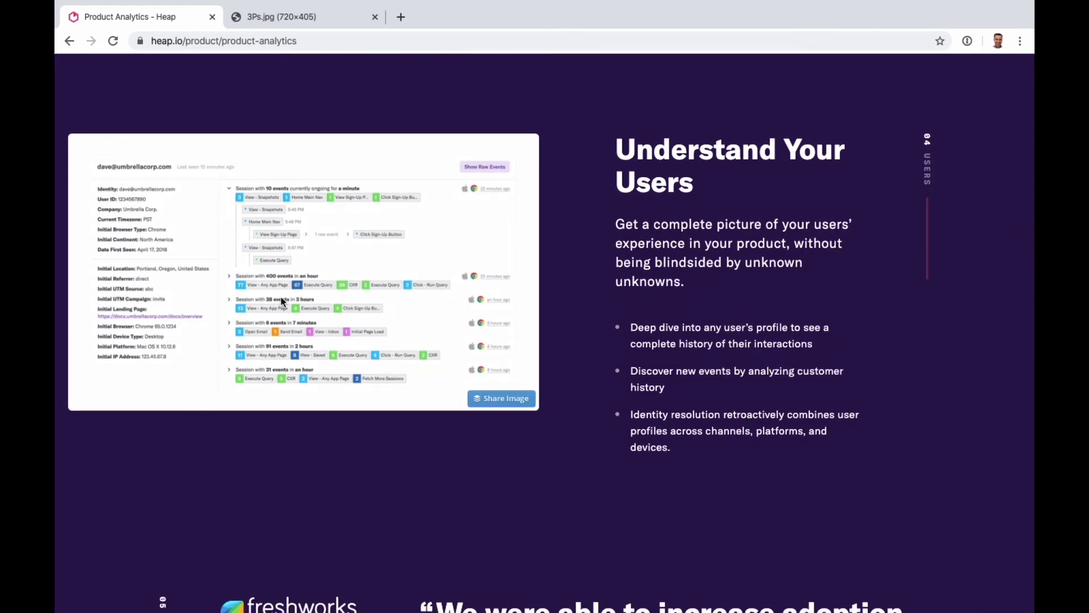
scroll(down, 3)
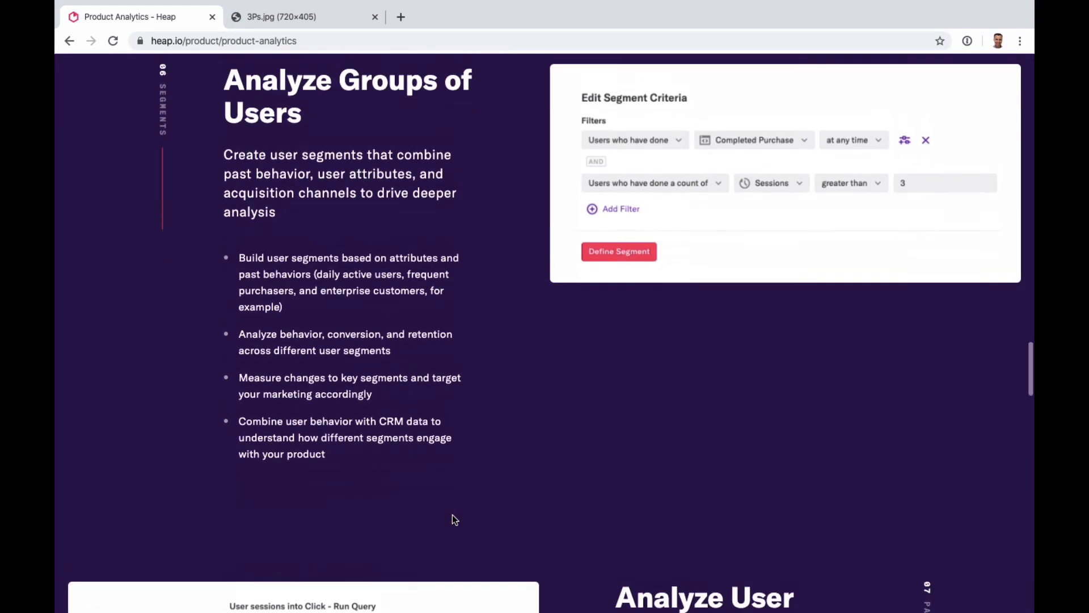
scroll(down, 3)
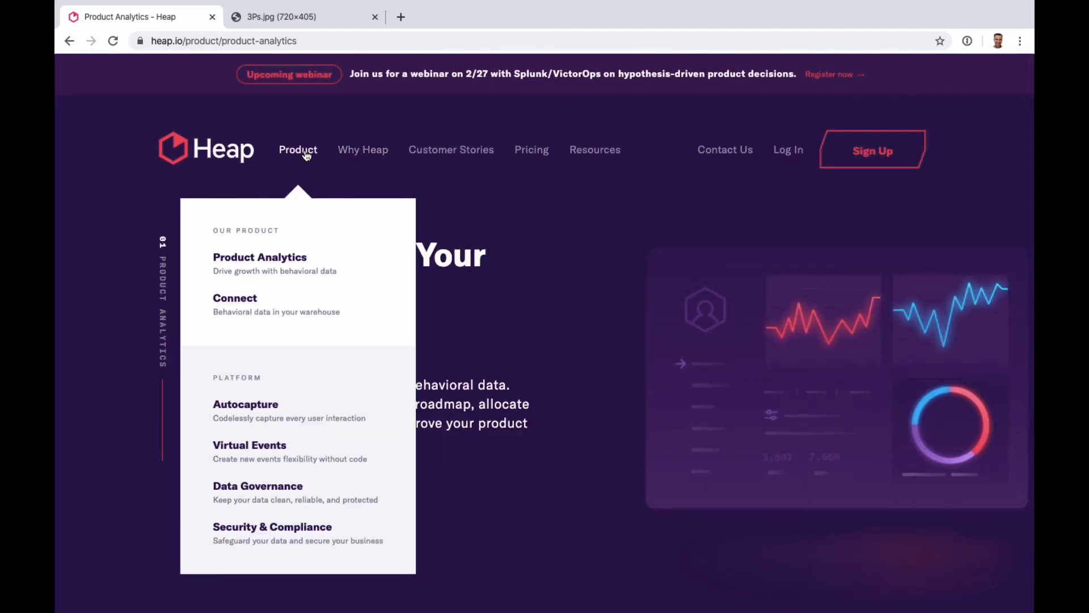
mouse_move(312, 282)
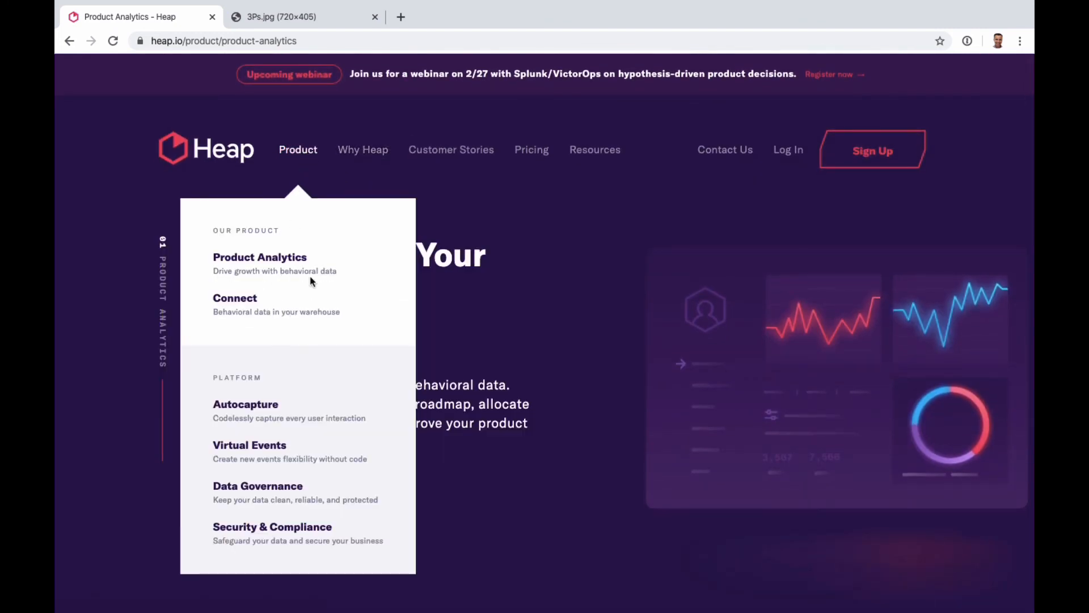
- Return to the Heap home page and scroll down through the feature cards
click(206, 148)
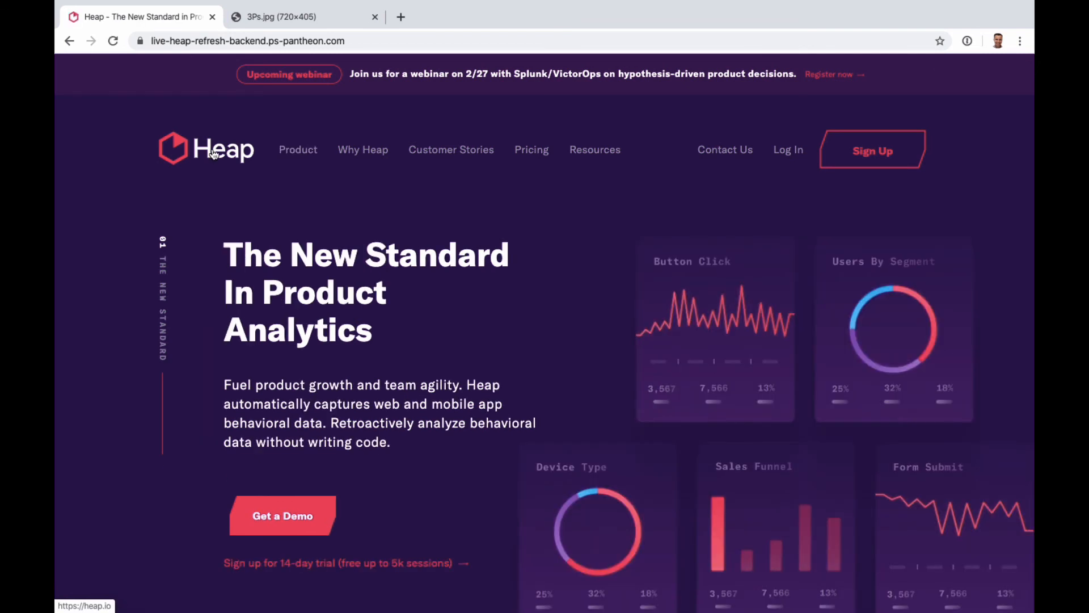
mouse_move(358, 377)
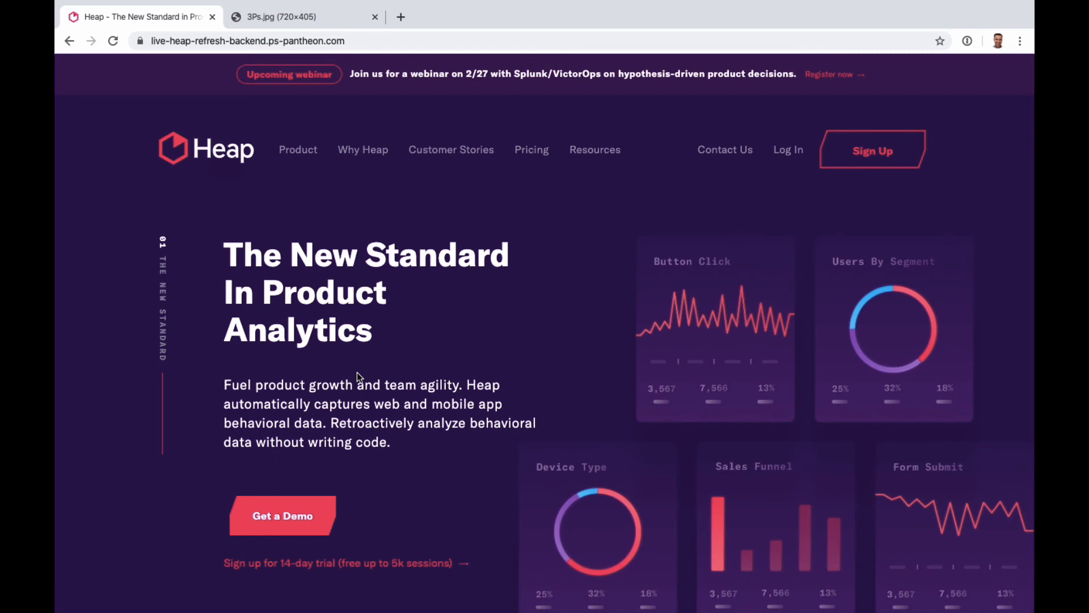
scroll(down, 3)
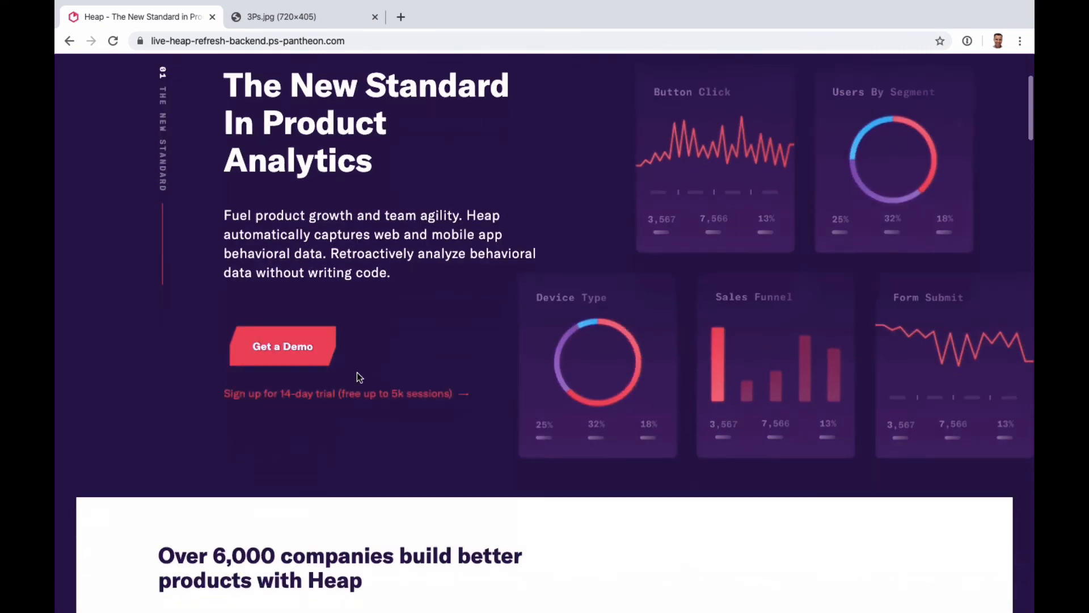
scroll(down, 3)
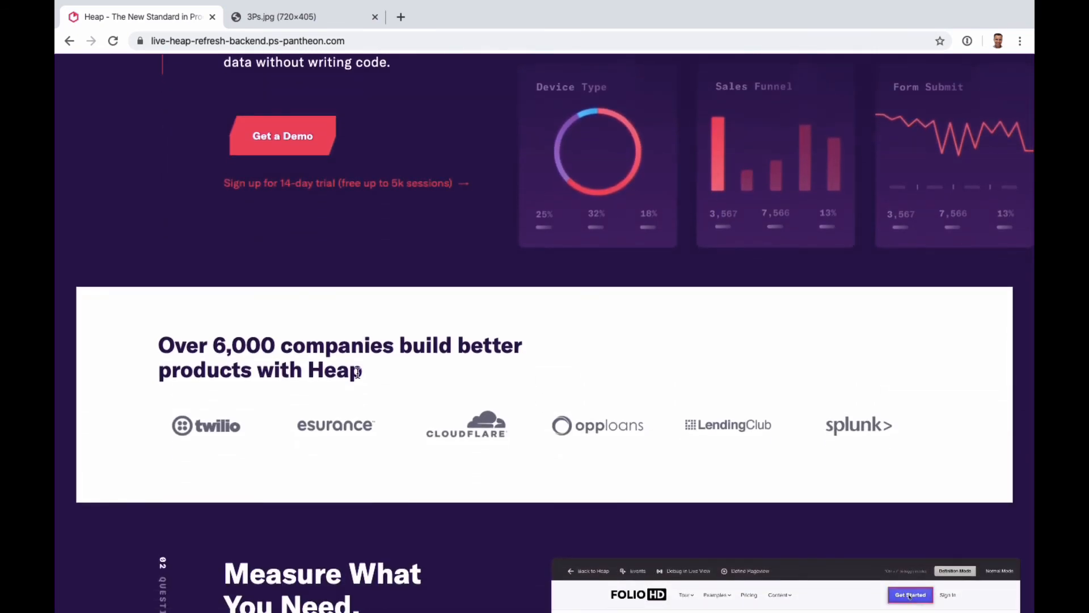
click(910, 595)
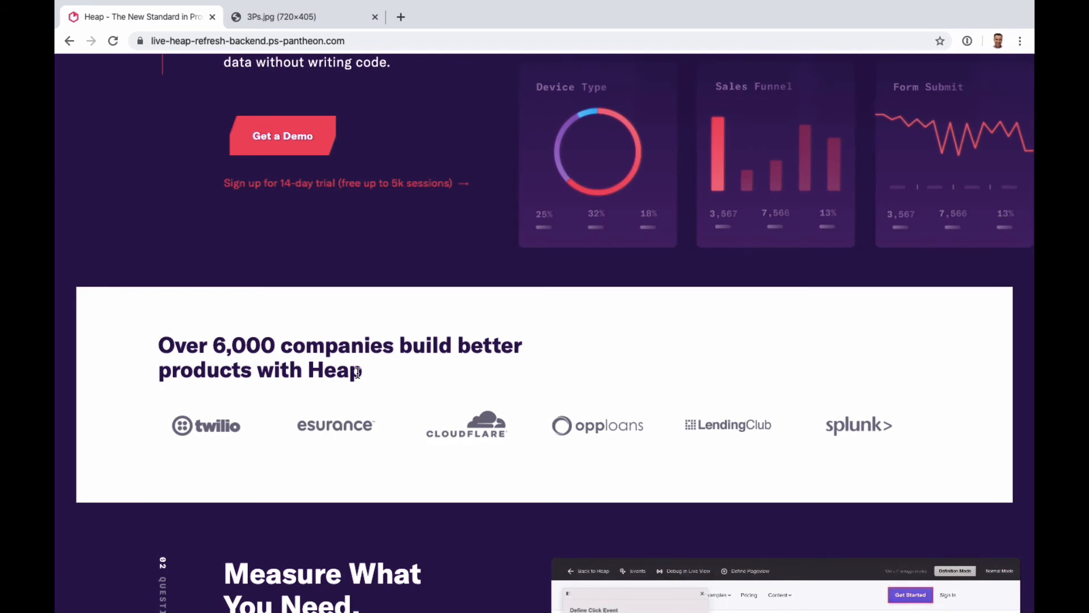
- Continue down past the Splunk customer story to the footer links
scroll(up, 3)
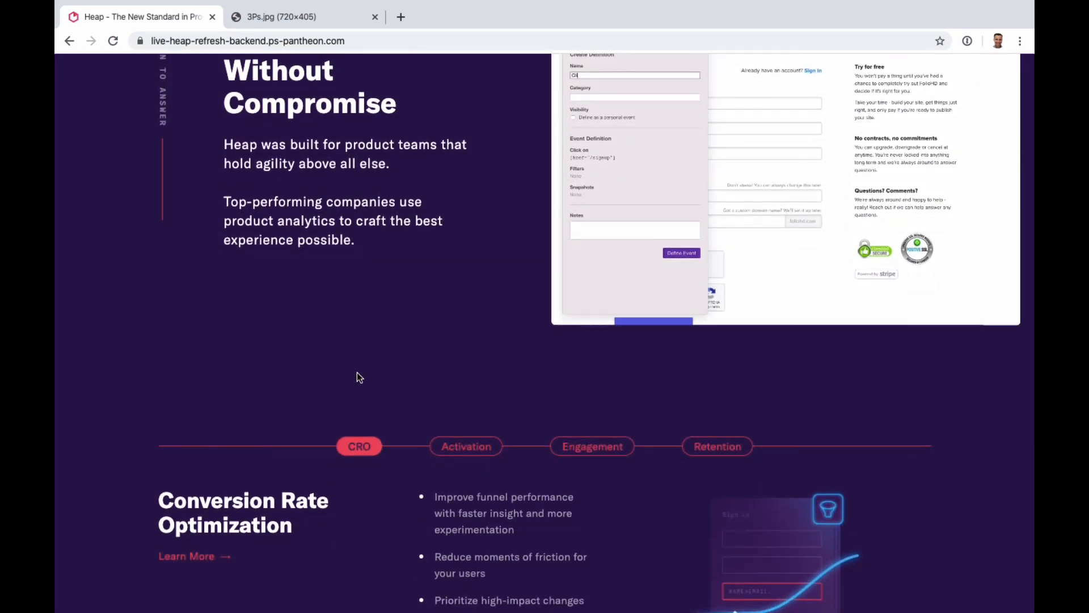
scroll(down, 3)
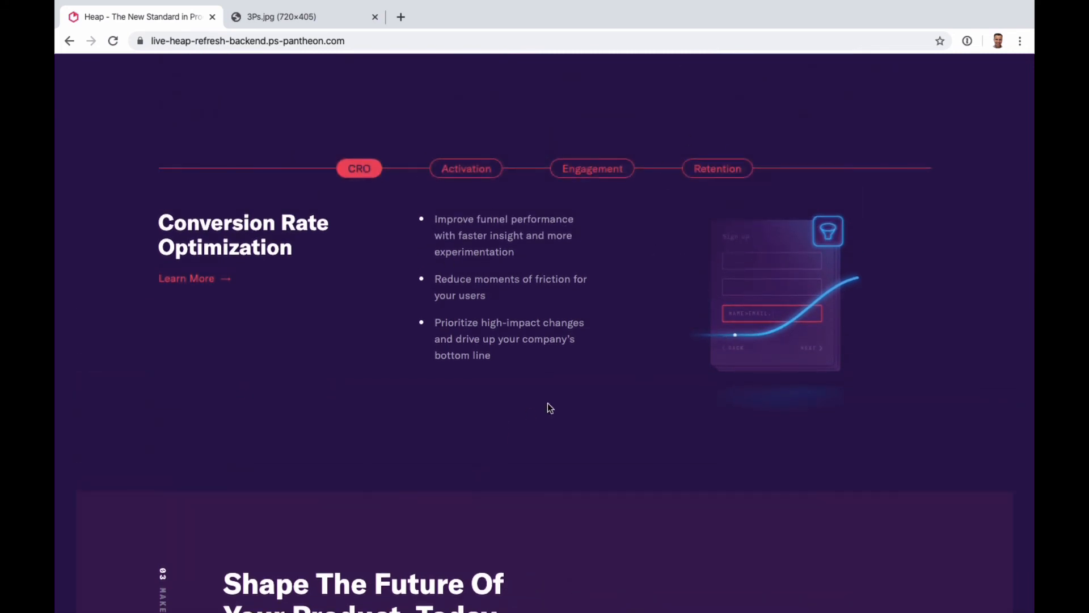
mouse_move(767, 396)
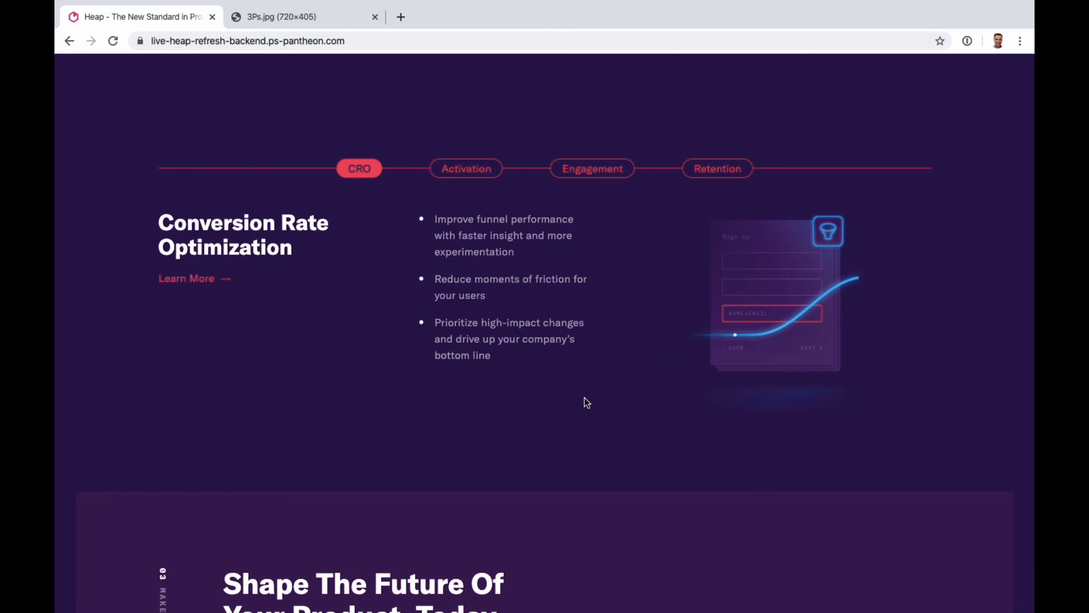
mouse_move(587, 406)
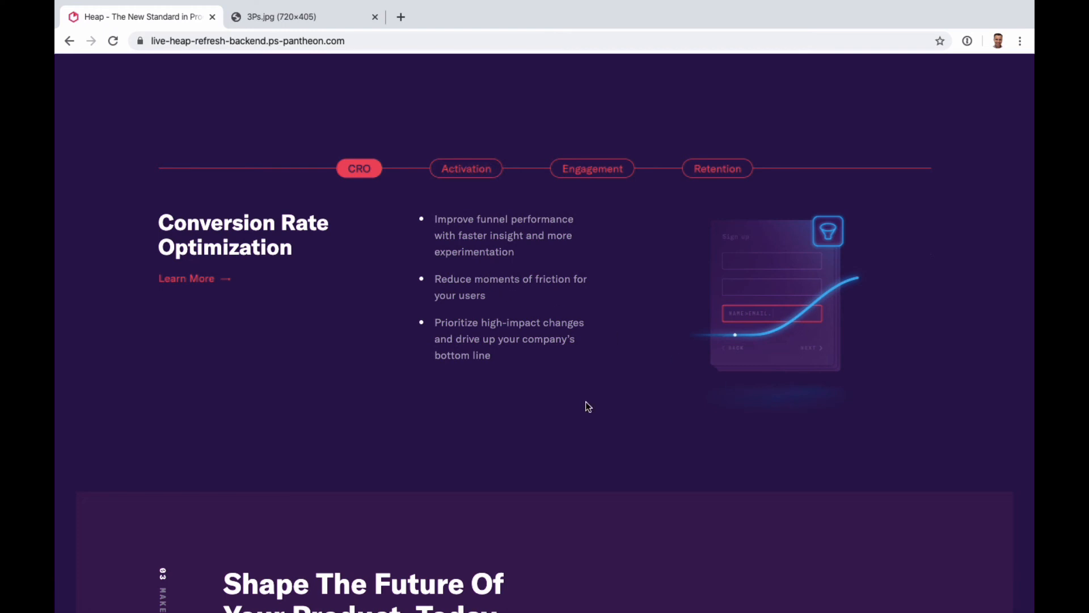
scroll(down, 3)
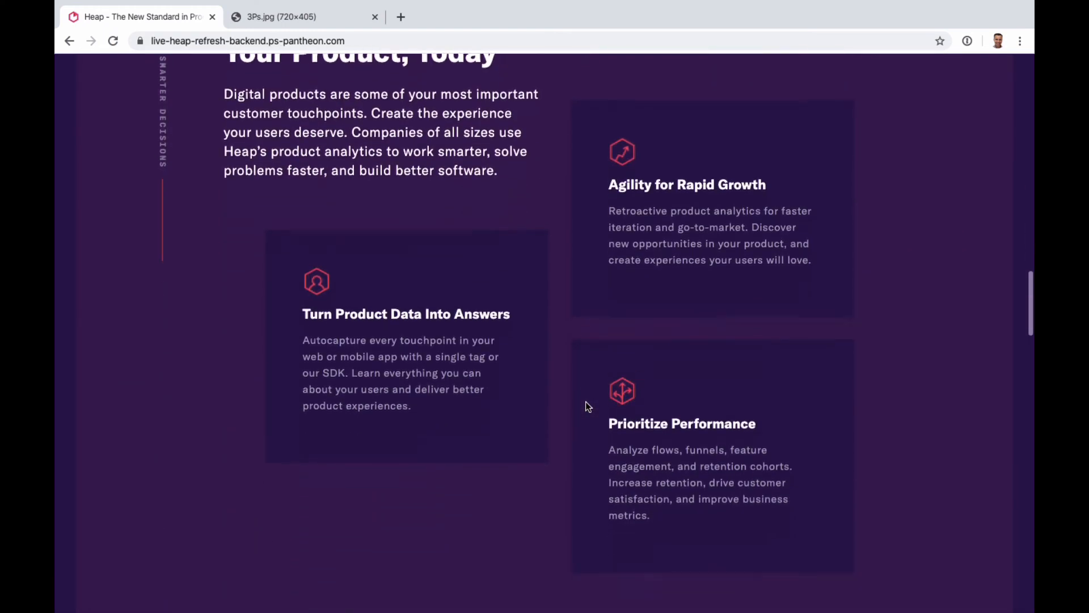
scroll(down, 3)
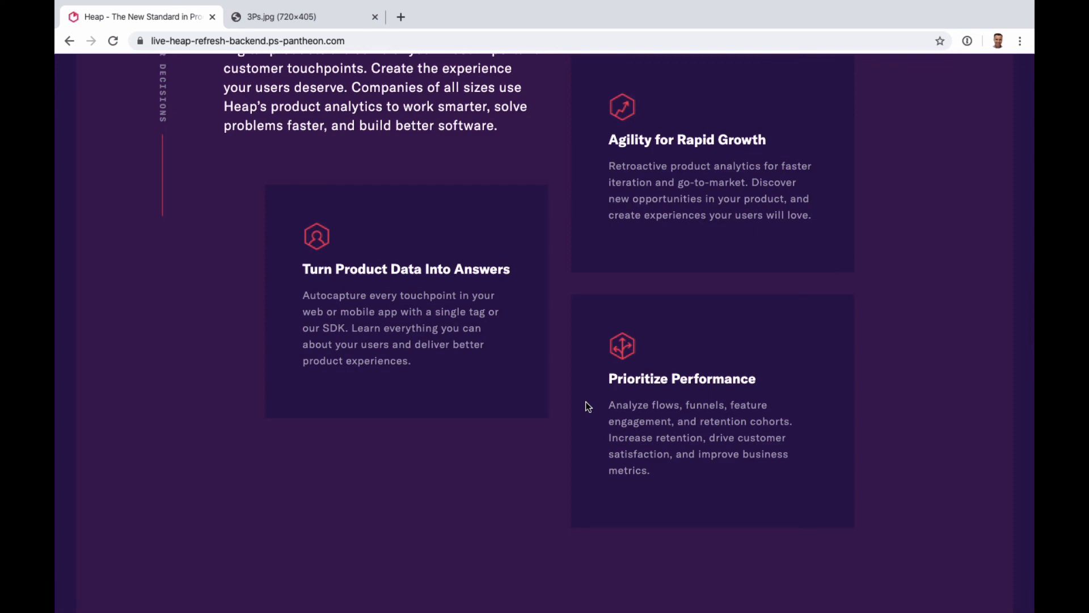
scroll(down, 3)
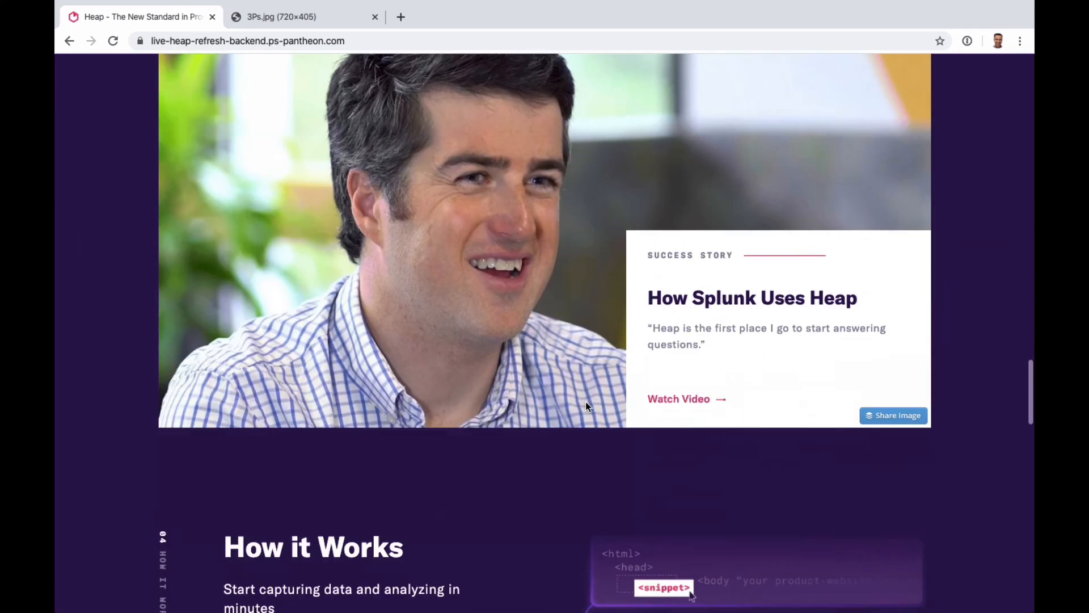
scroll(down, 3)
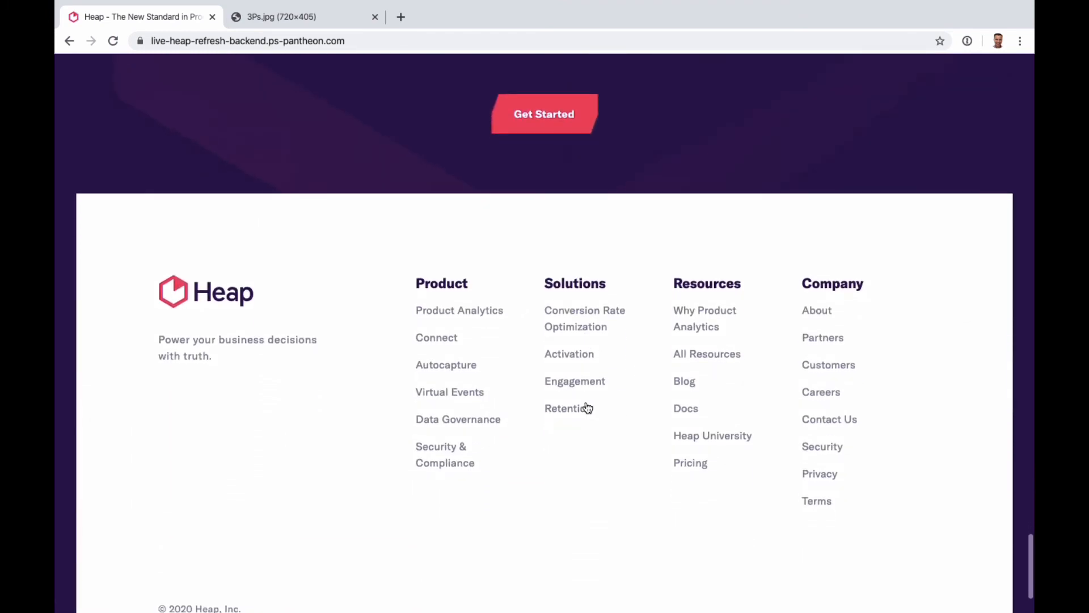
mouse_move(493, 396)
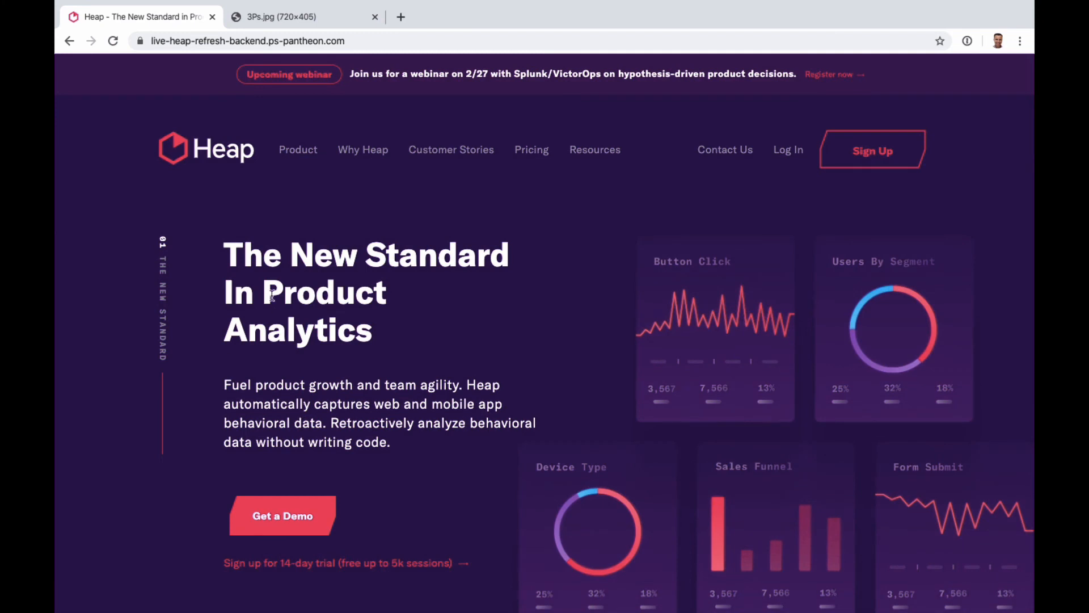
mouse_move(223, 273)
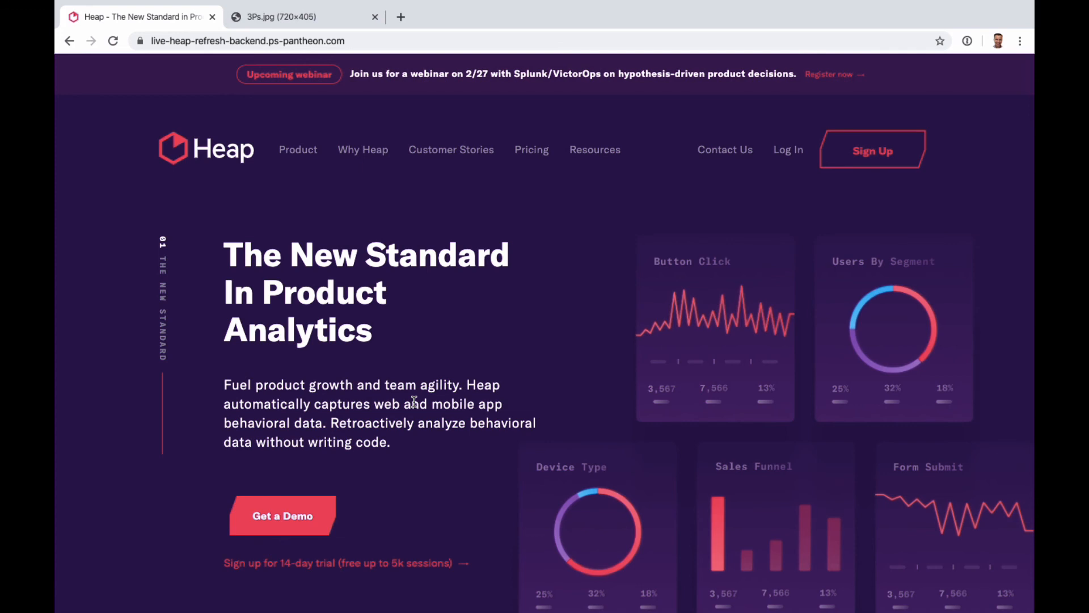
mouse_move(396, 464)
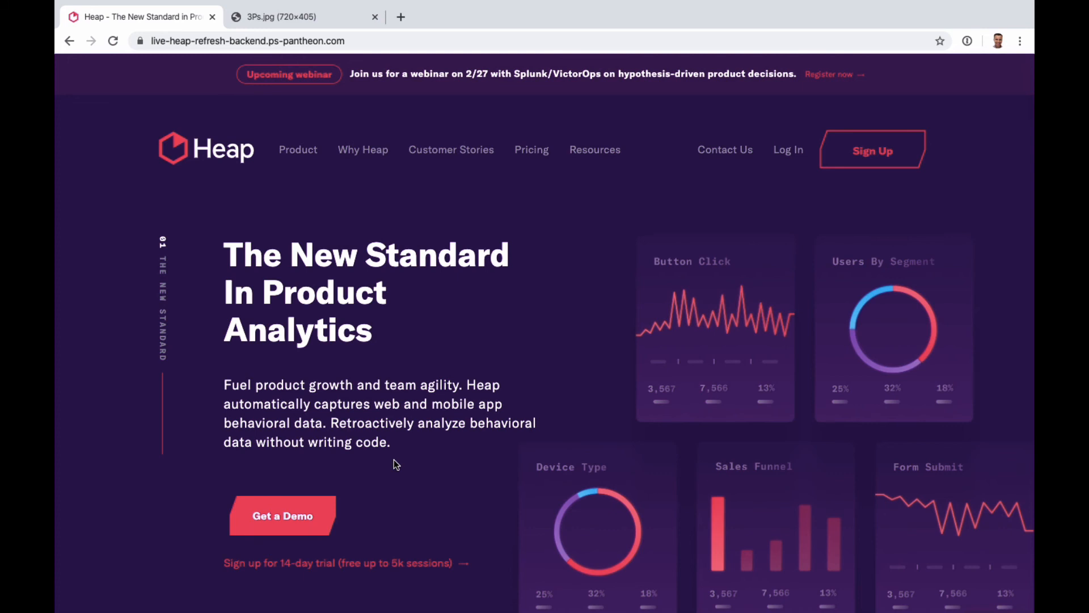
- Bring the homepage back to The New Standard In Product Analytics hero
scroll(down, 3)
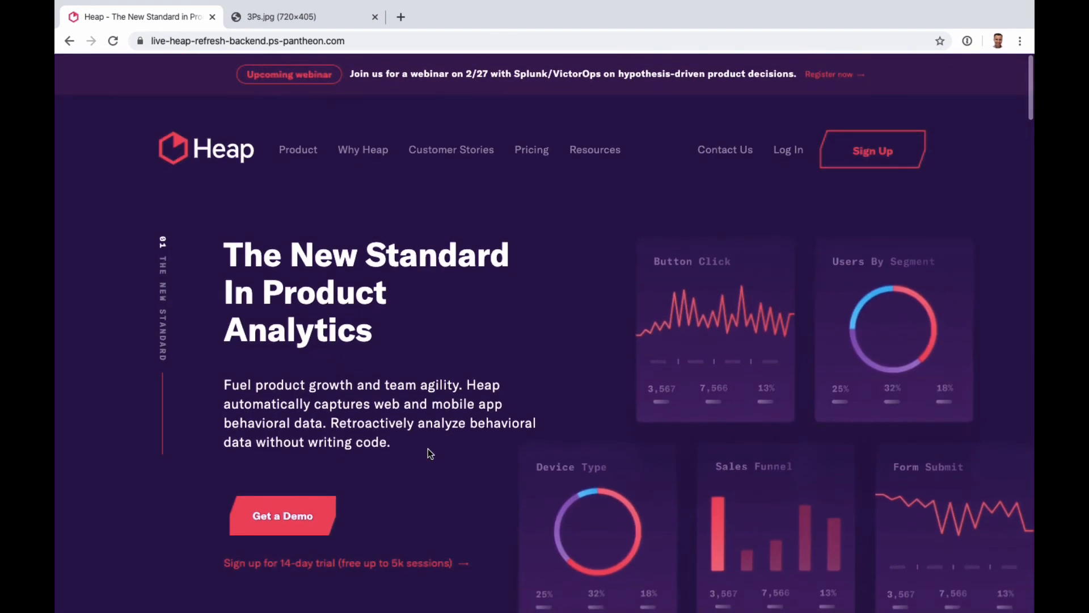
mouse_move(431, 445)
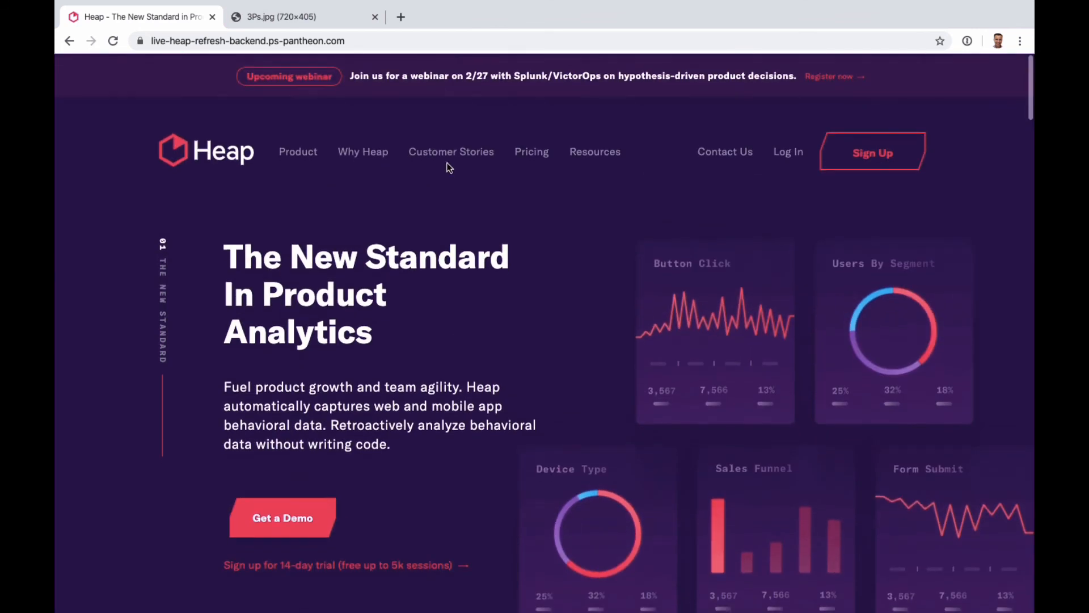
- Open Connect from the Product menu and scroll its sections to the footer and back
click(297, 152)
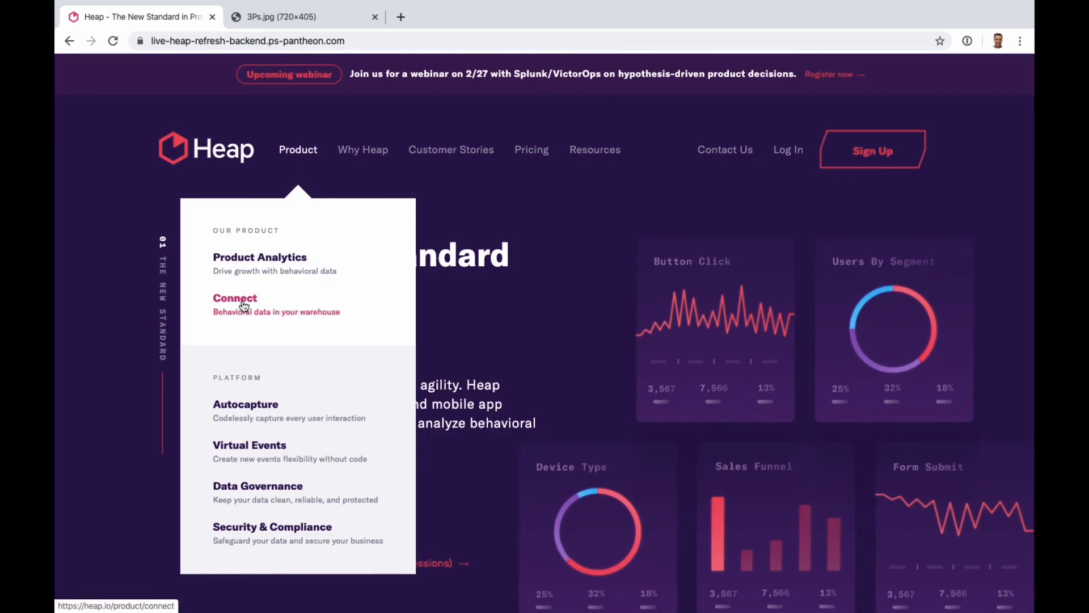
click(234, 298)
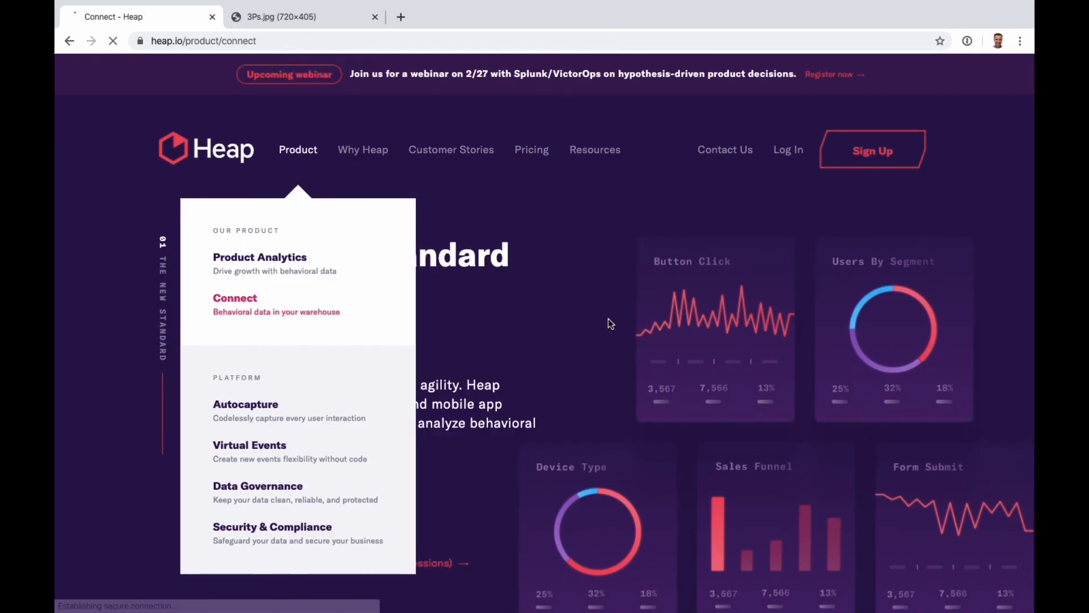
scroll(down, 3)
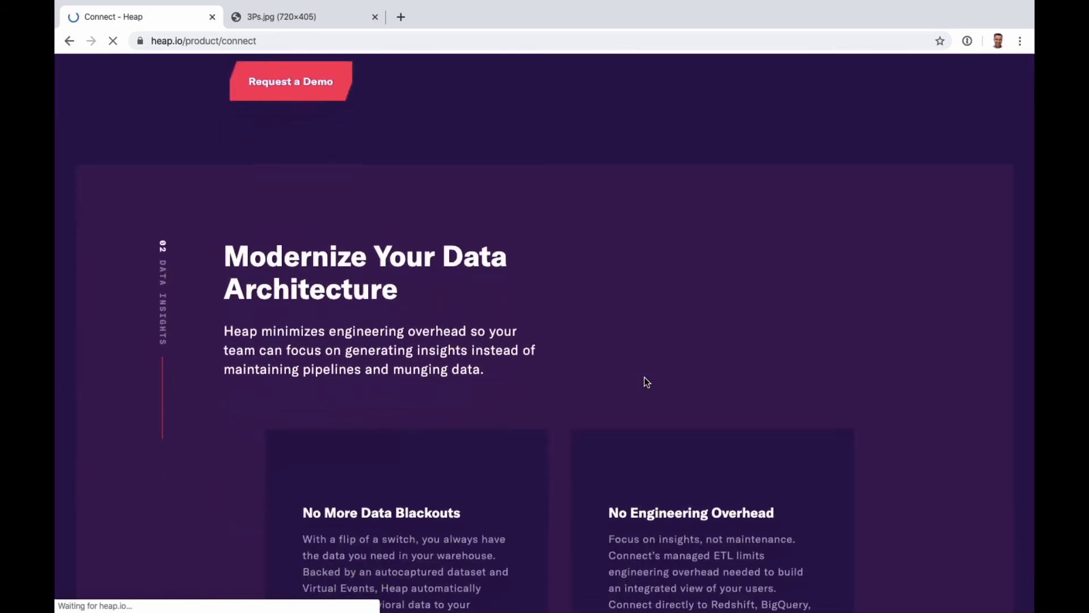
scroll(down, 3)
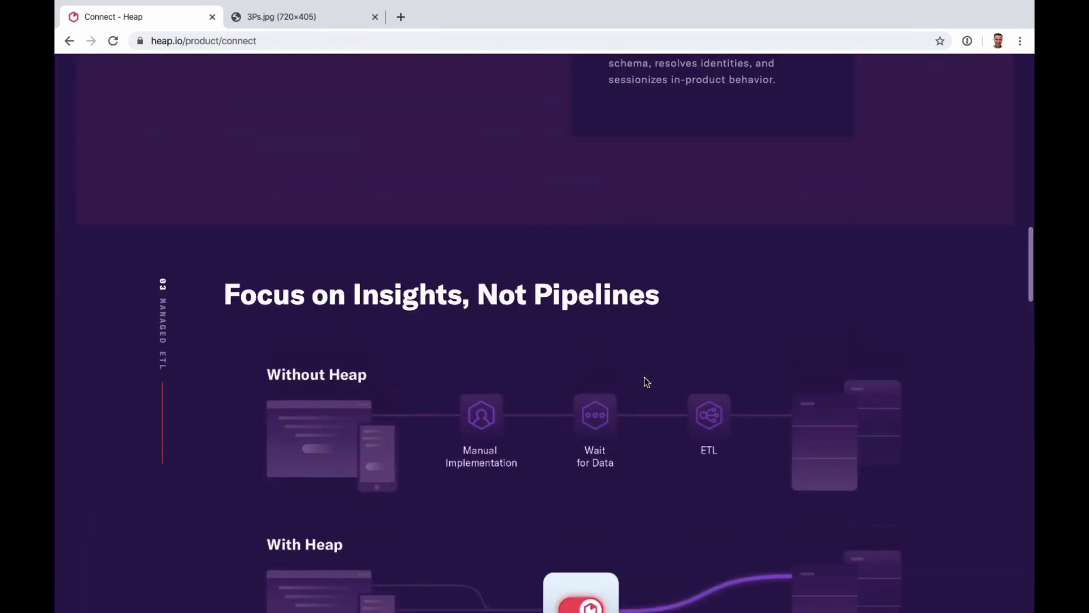
scroll(down, 3)
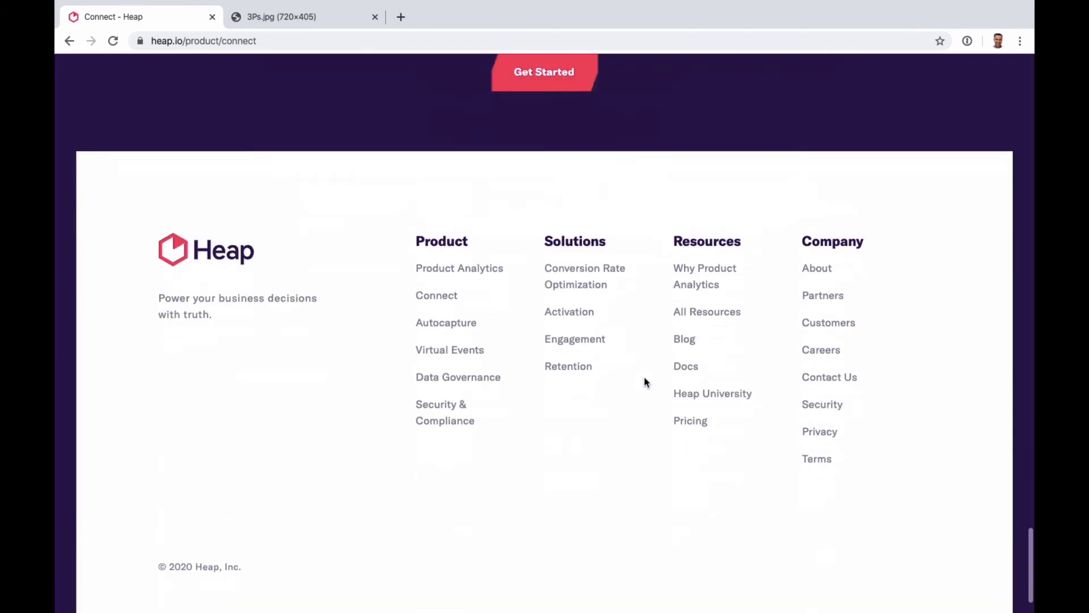
scroll(down, 3)
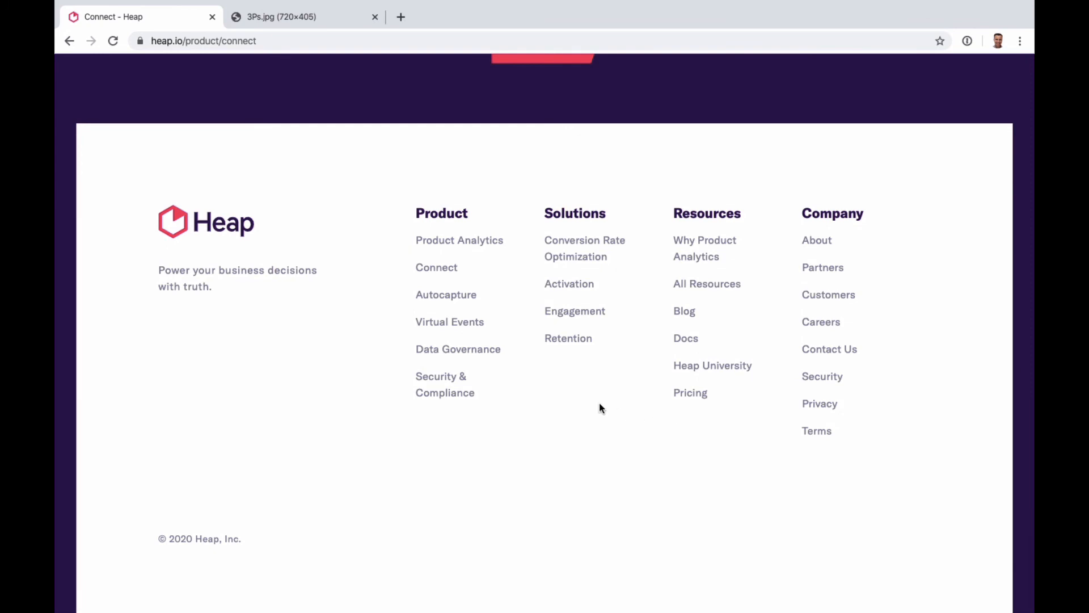
mouse_move(670, 240)
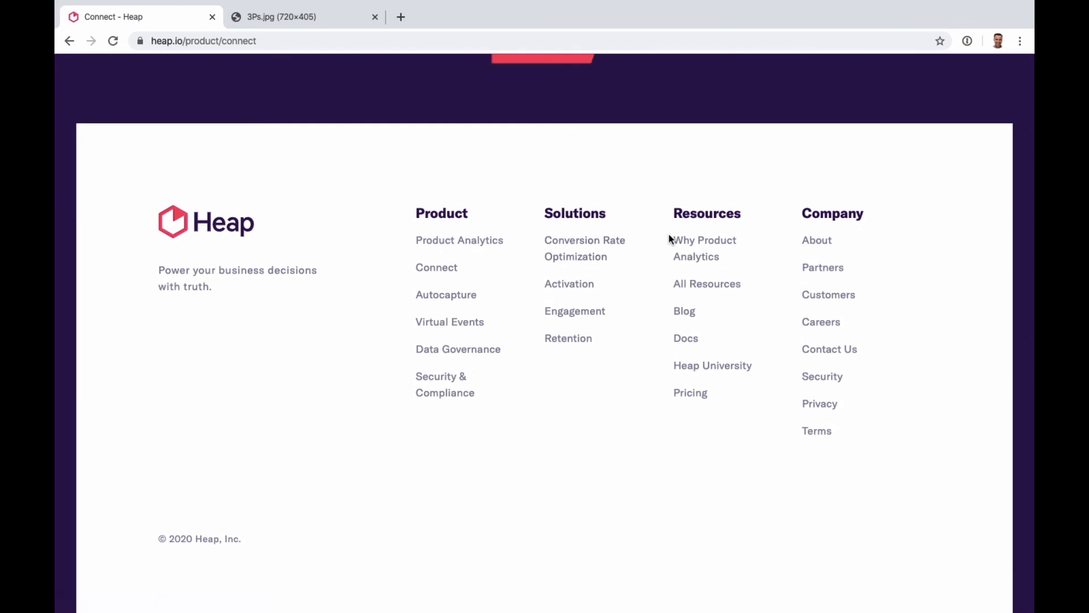
mouse_move(445, 278)
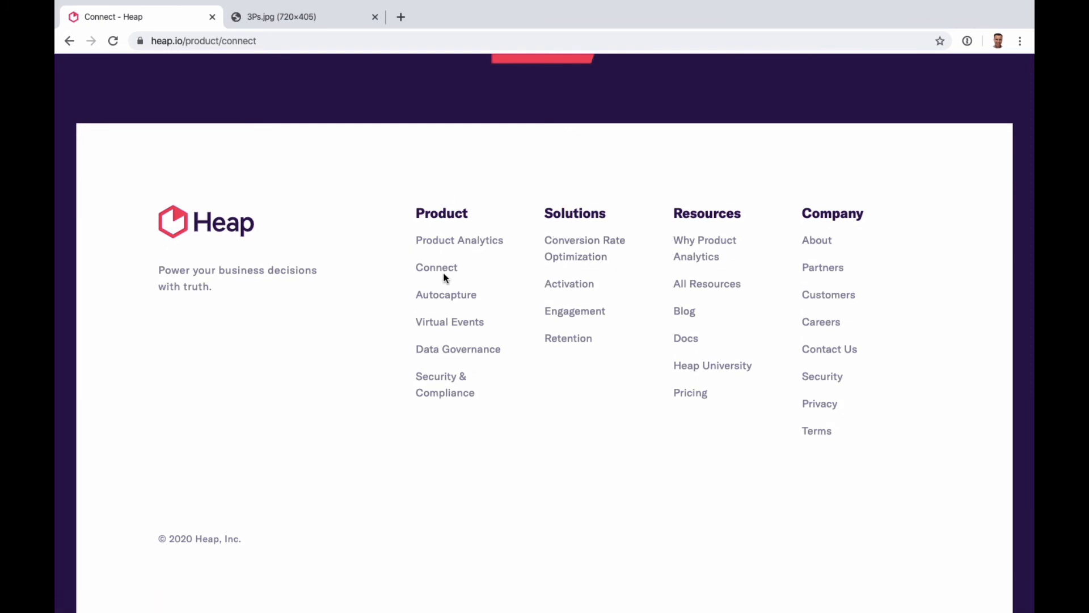
scroll(up, 3)
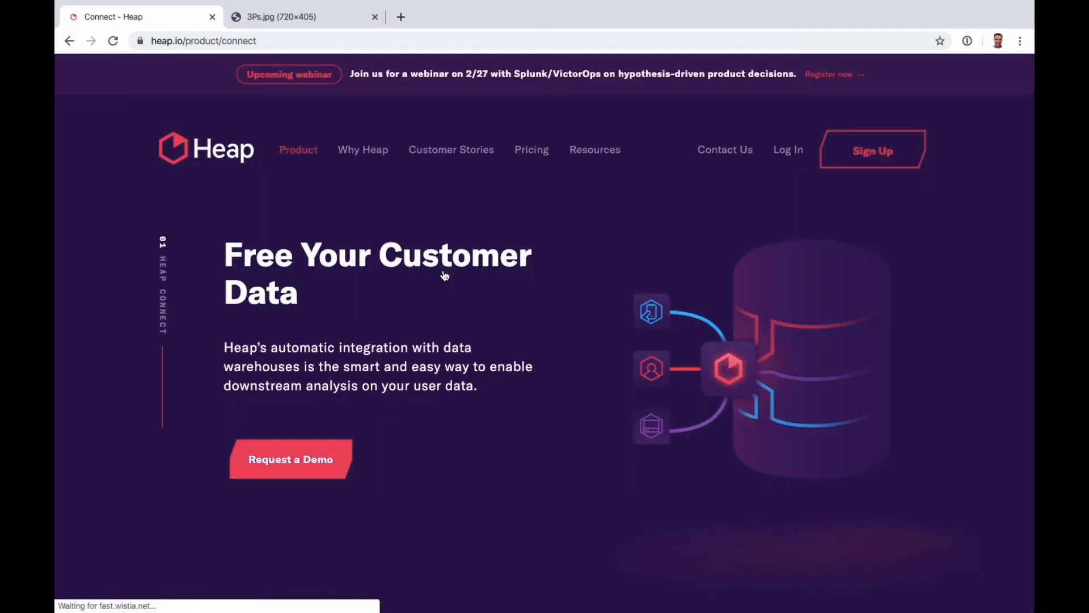
scroll(down, 3)
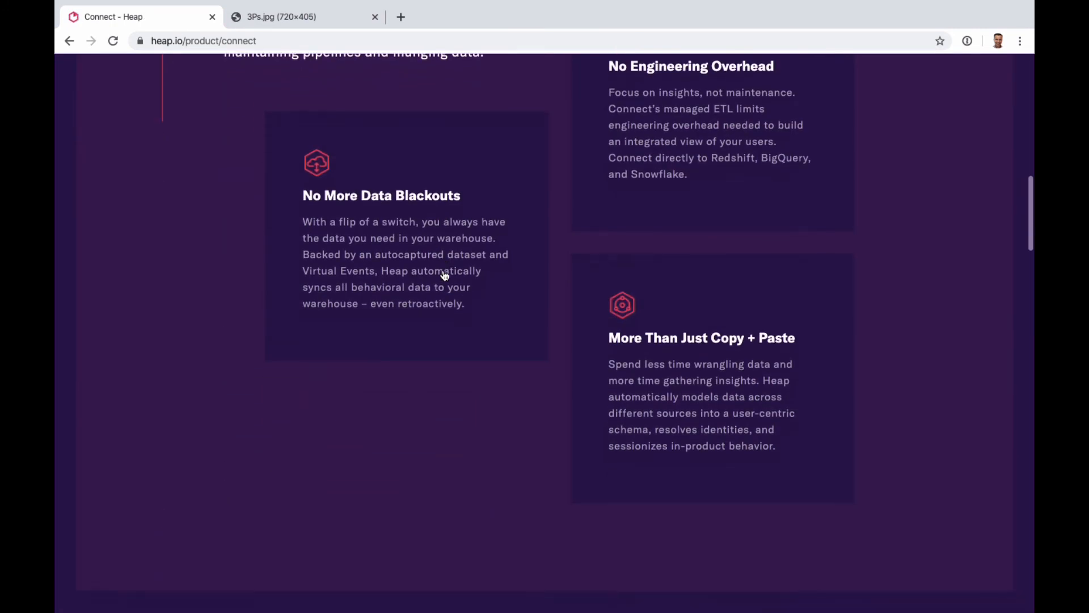
scroll(down, 3)
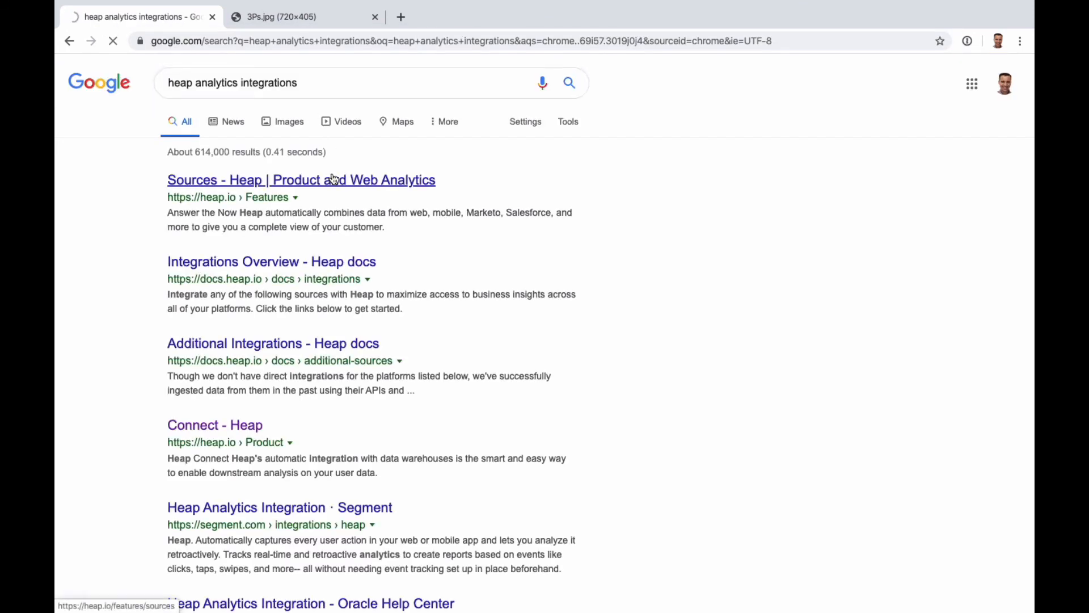
- Open the Sources search result and scroll through its Appcues-to-VWO integration grid
click(301, 180)
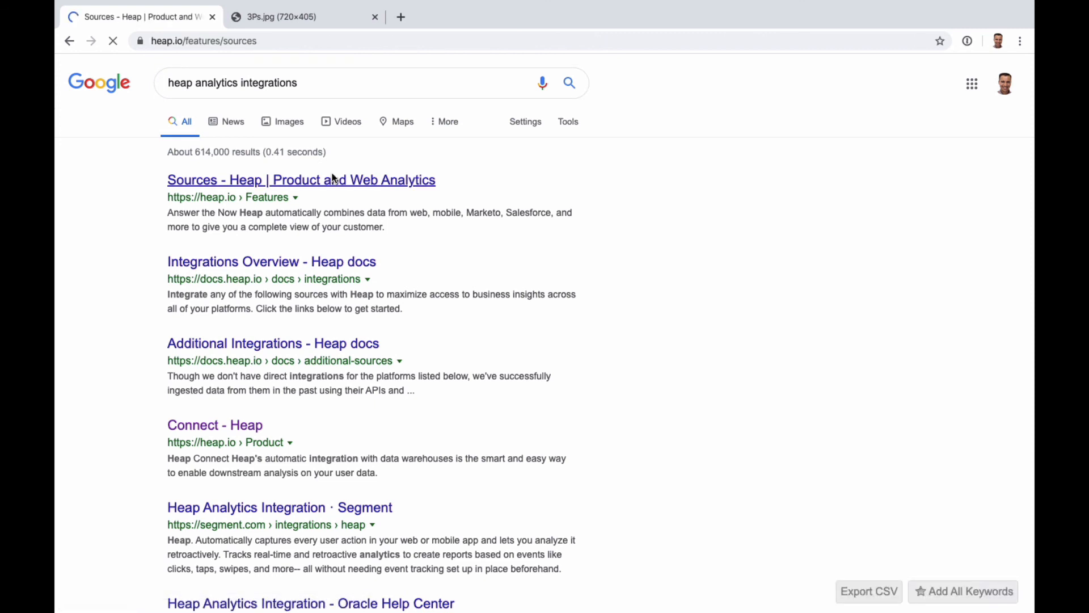
click(301, 179)
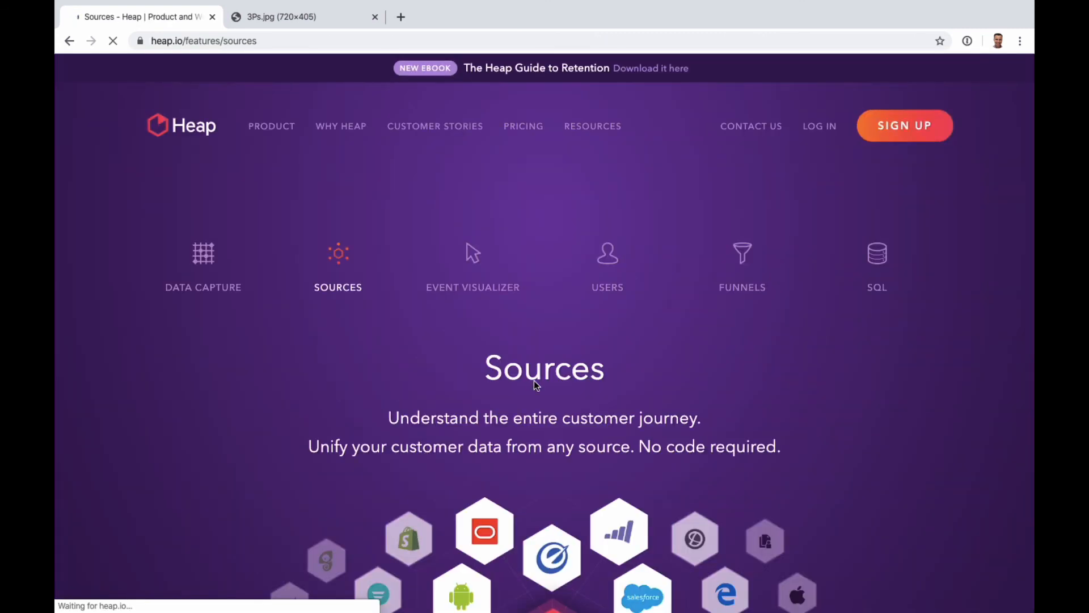
scroll(down, 3)
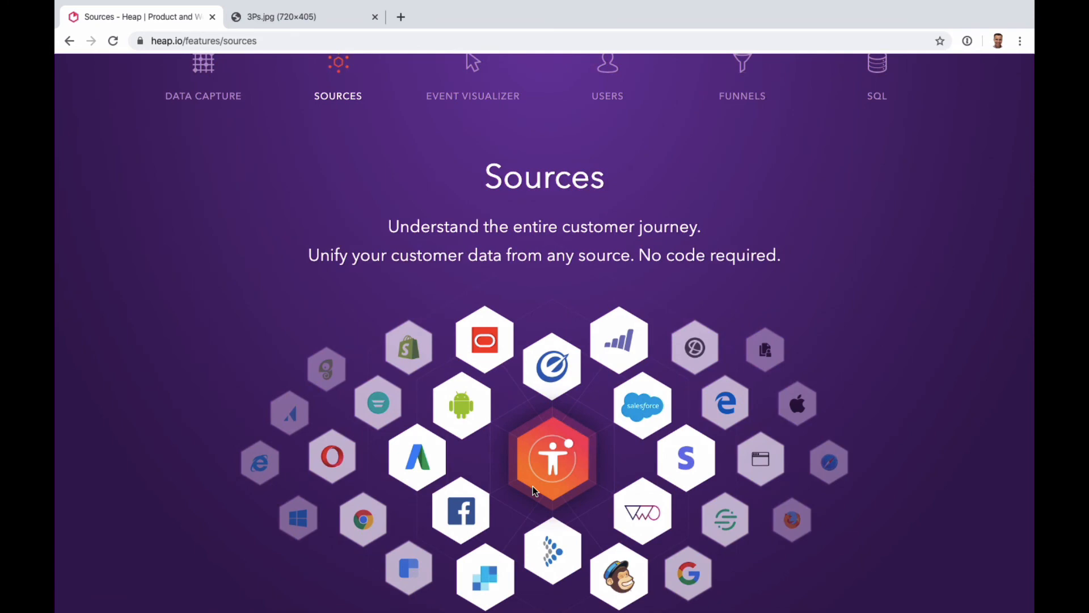
scroll(down, 3)
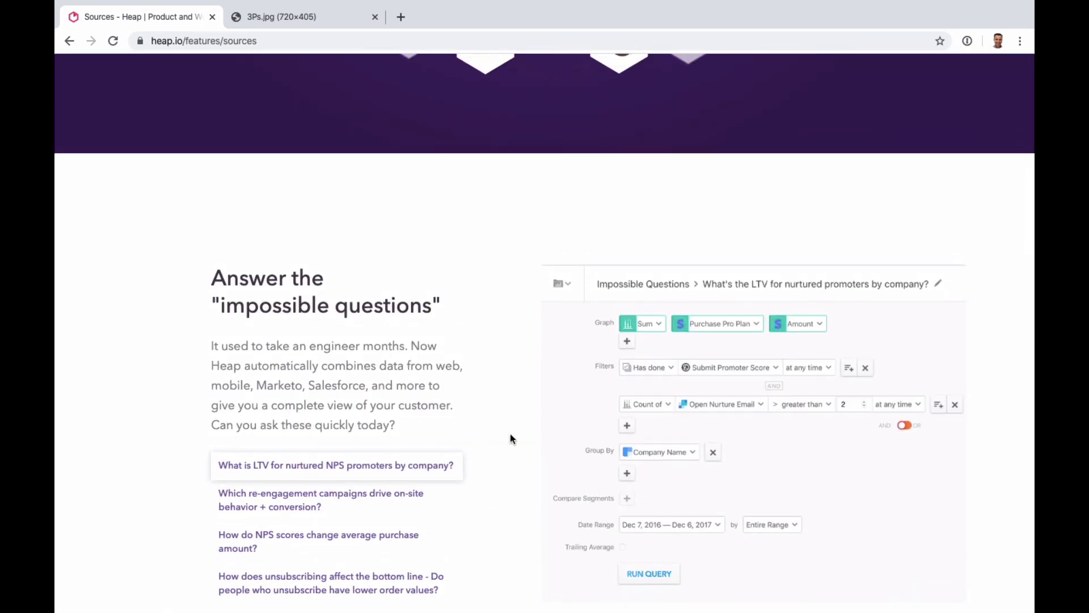
scroll(down, 3)
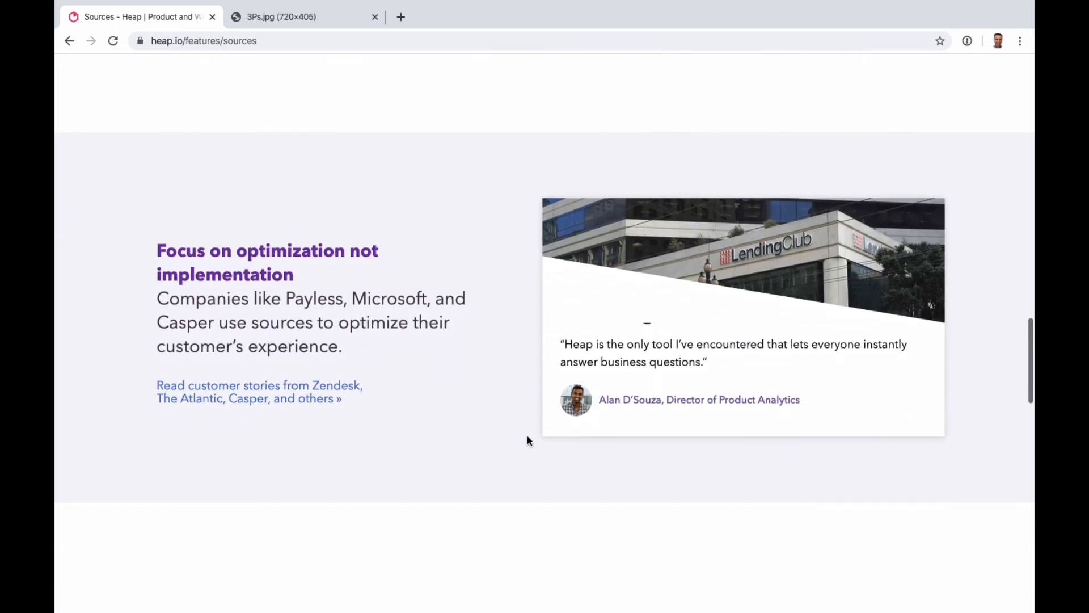
scroll(down, 3)
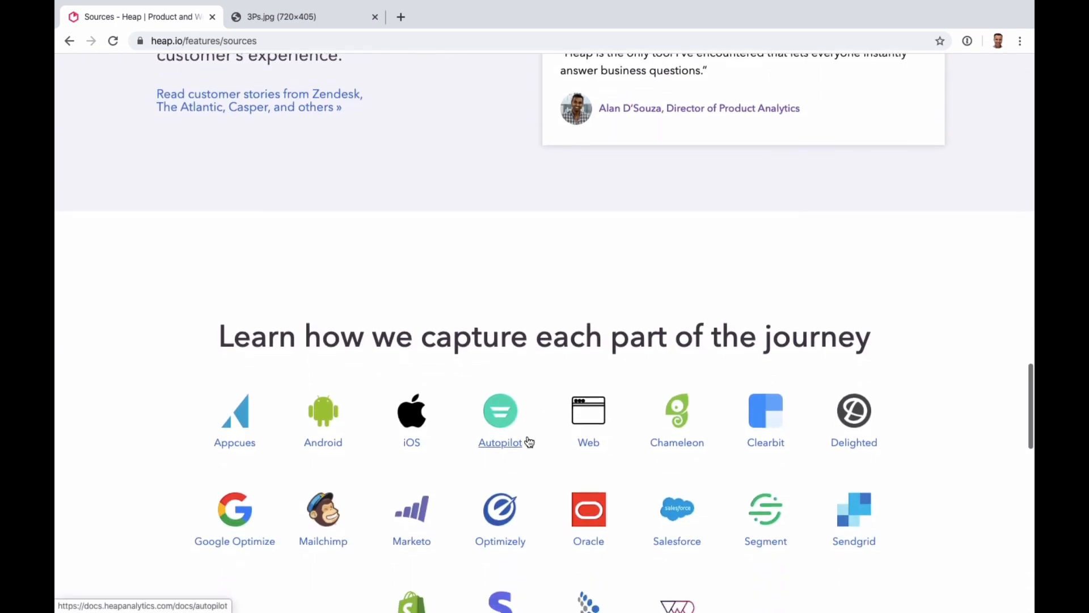
scroll(down, 3)
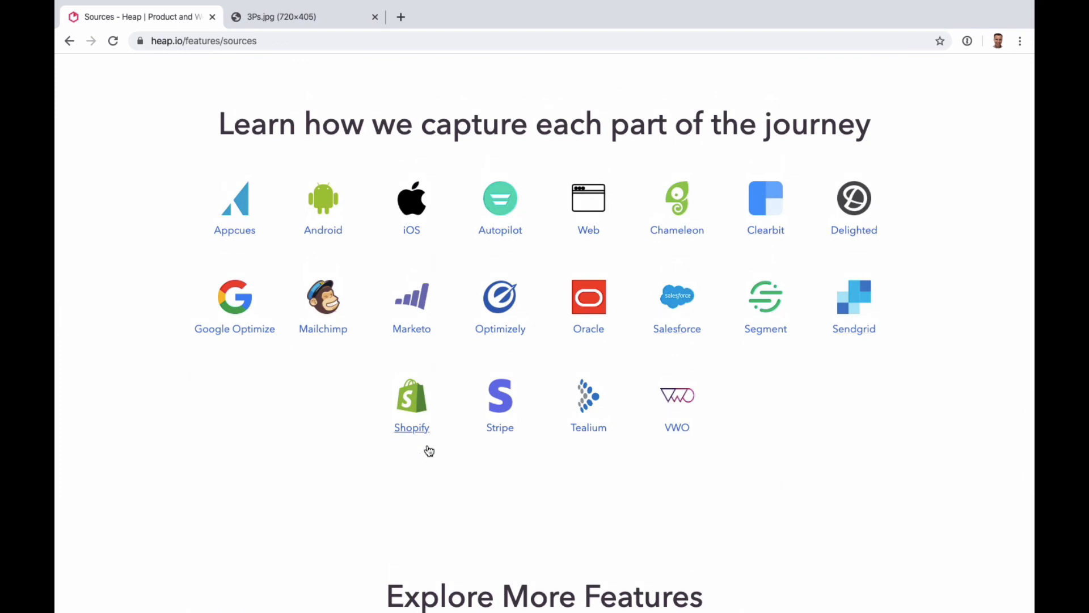
mouse_move(677, 403)
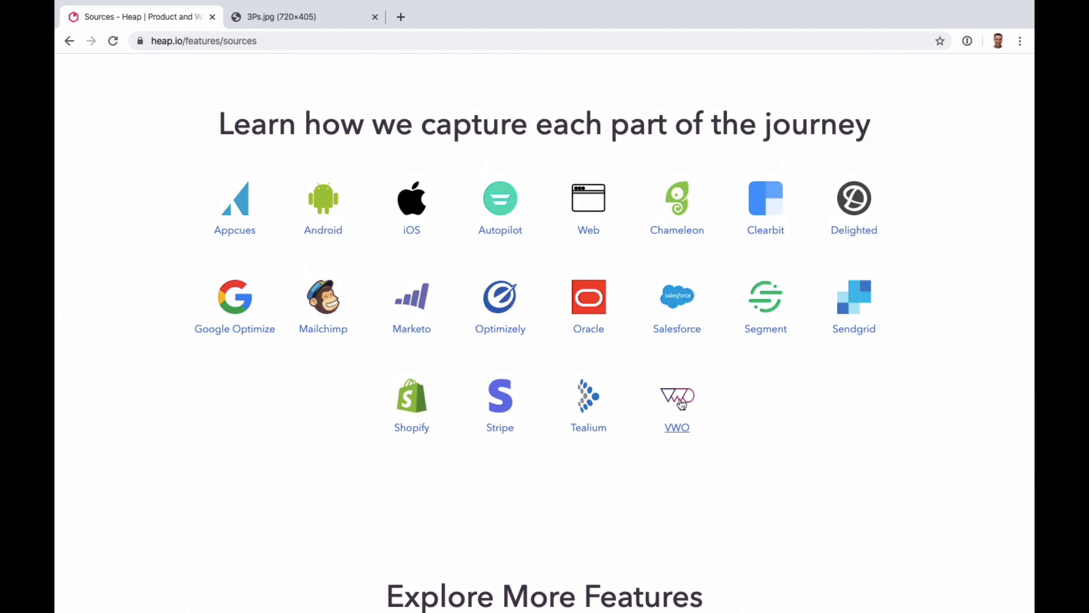
mouse_move(822, 341)
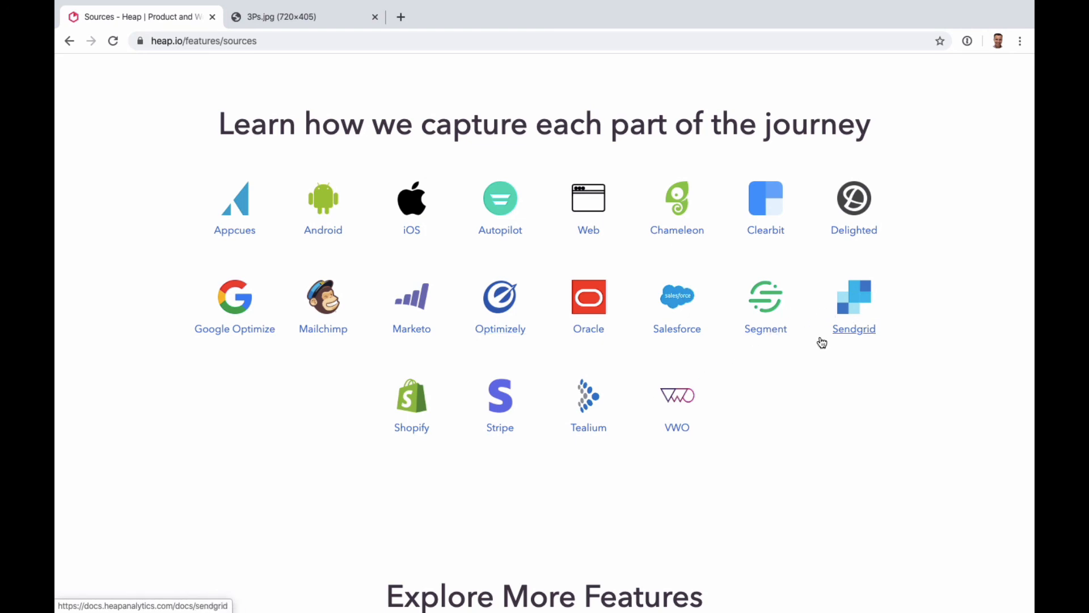
scroll(down, 3)
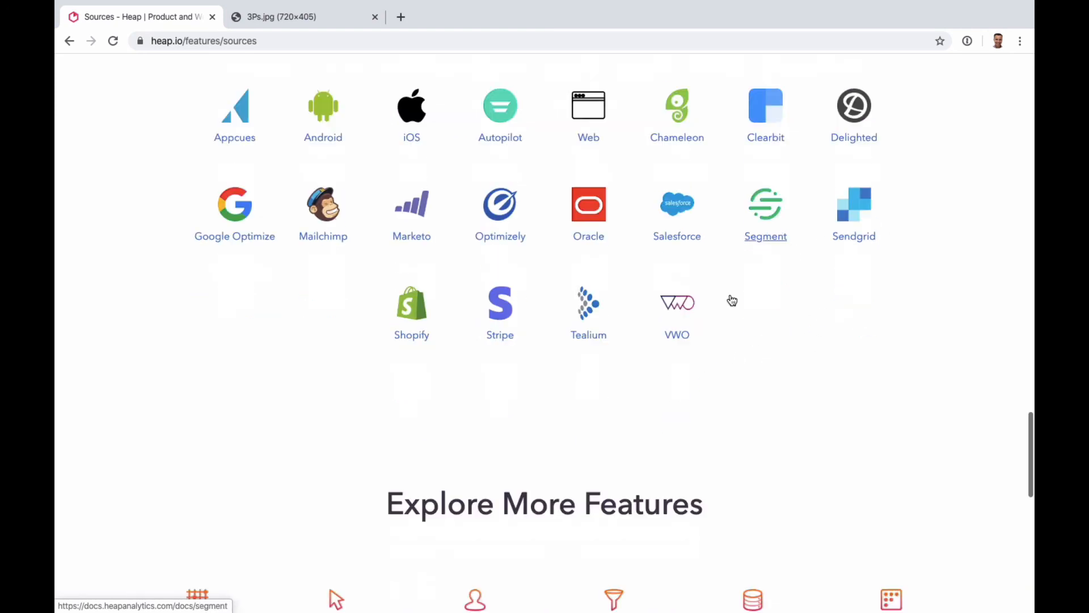
scroll(down, 3)
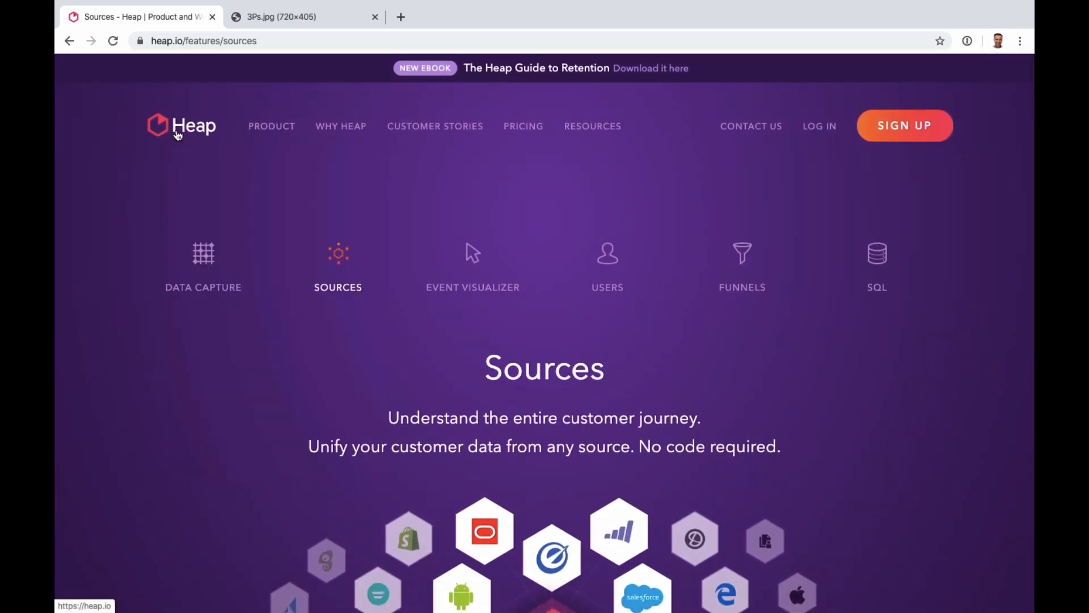
- Return home via the Heap logo and expand the Product dropdown
click(180, 126)
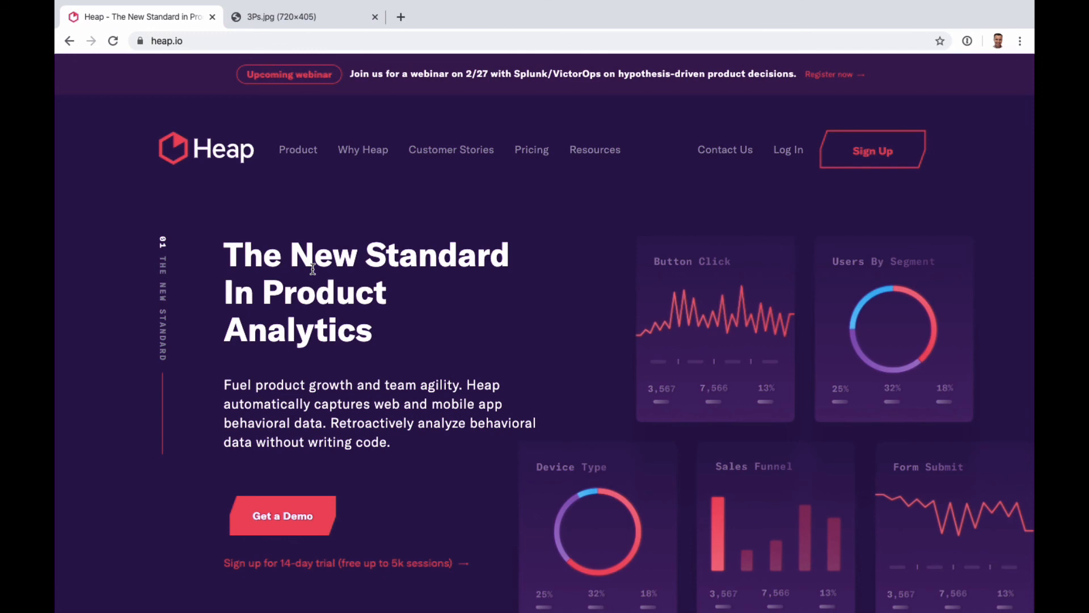
click(298, 149)
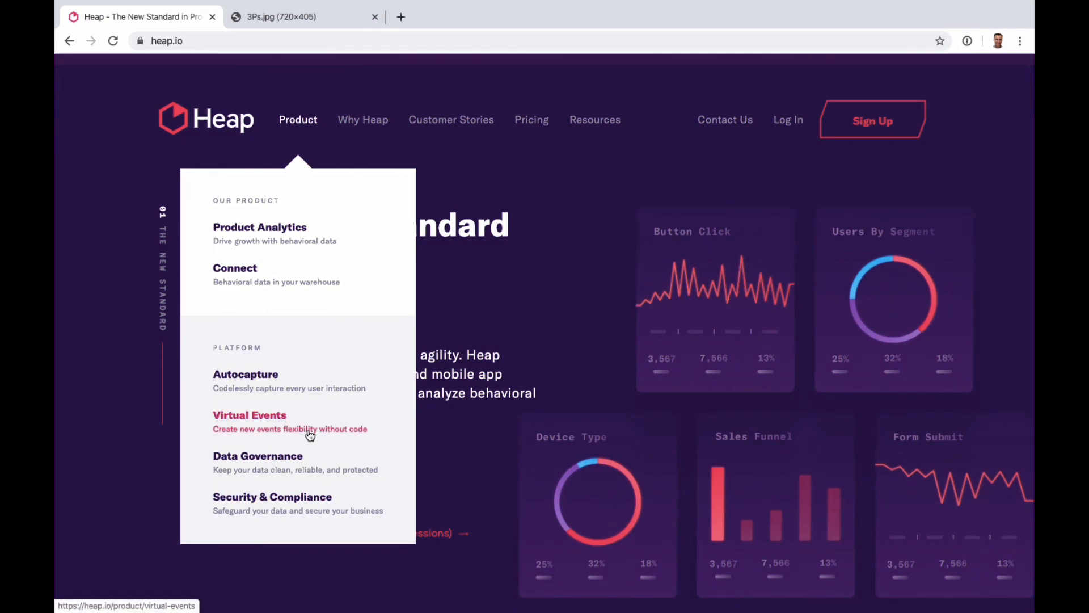
mouse_move(309, 433)
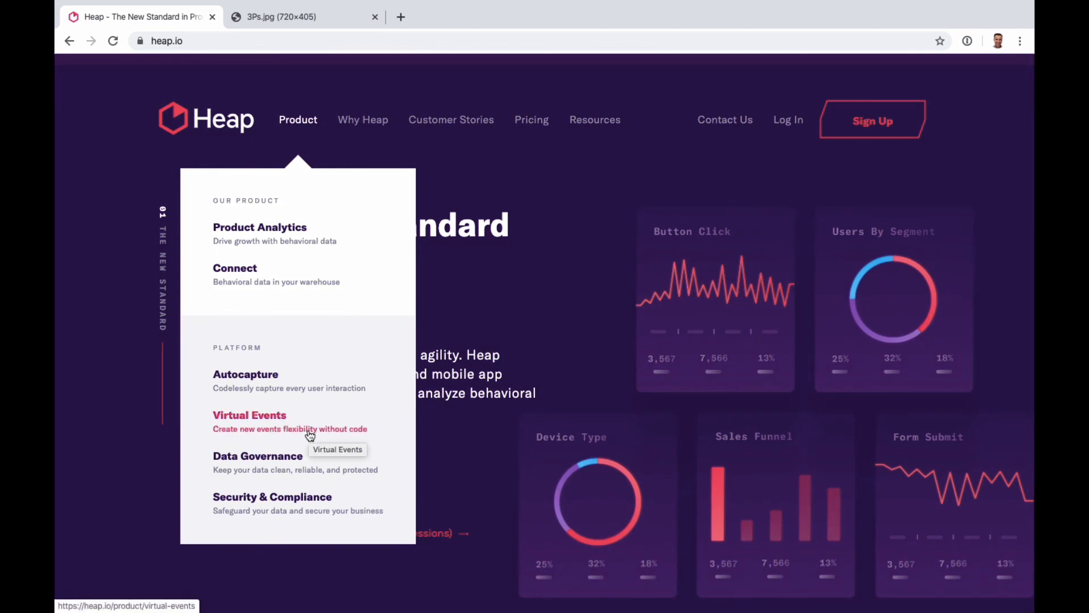
- Open Virtual Events and scroll down to the Hard-Coded Events vs Virtual Events table
click(248, 415)
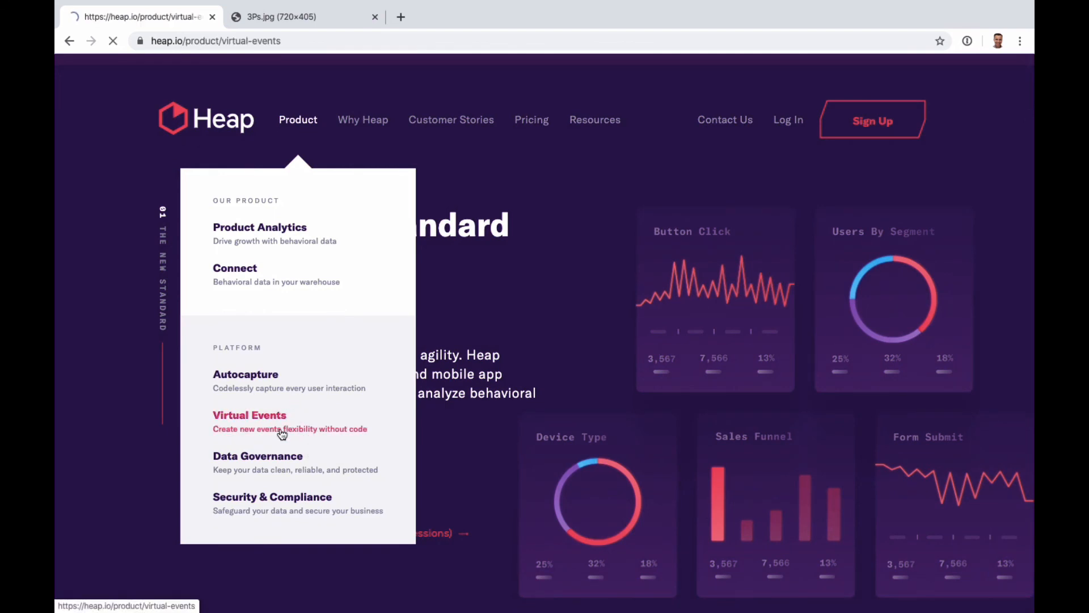
click(249, 414)
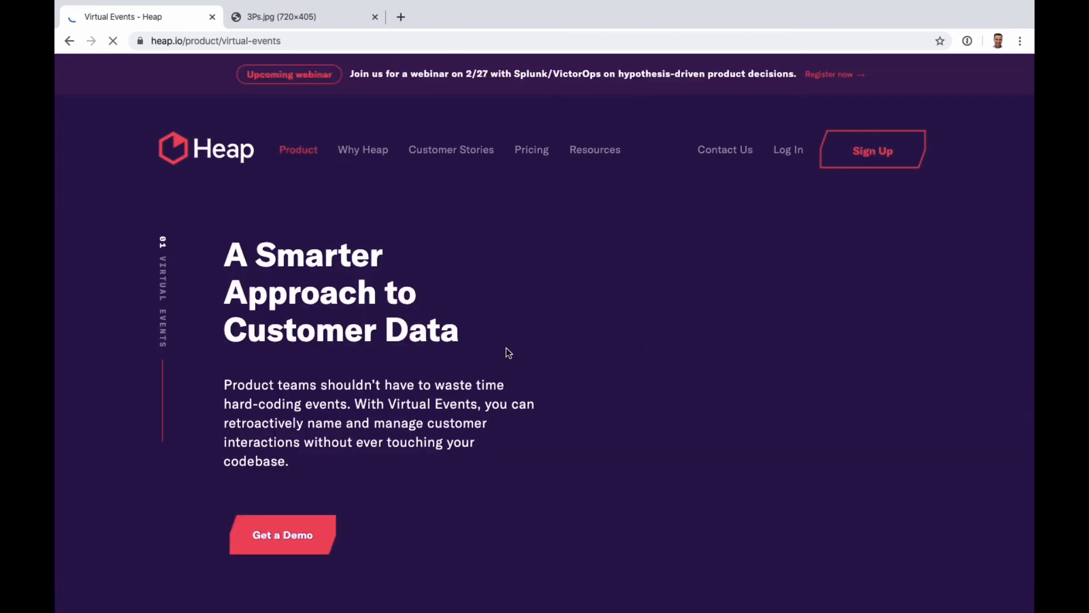
scroll(down, 3)
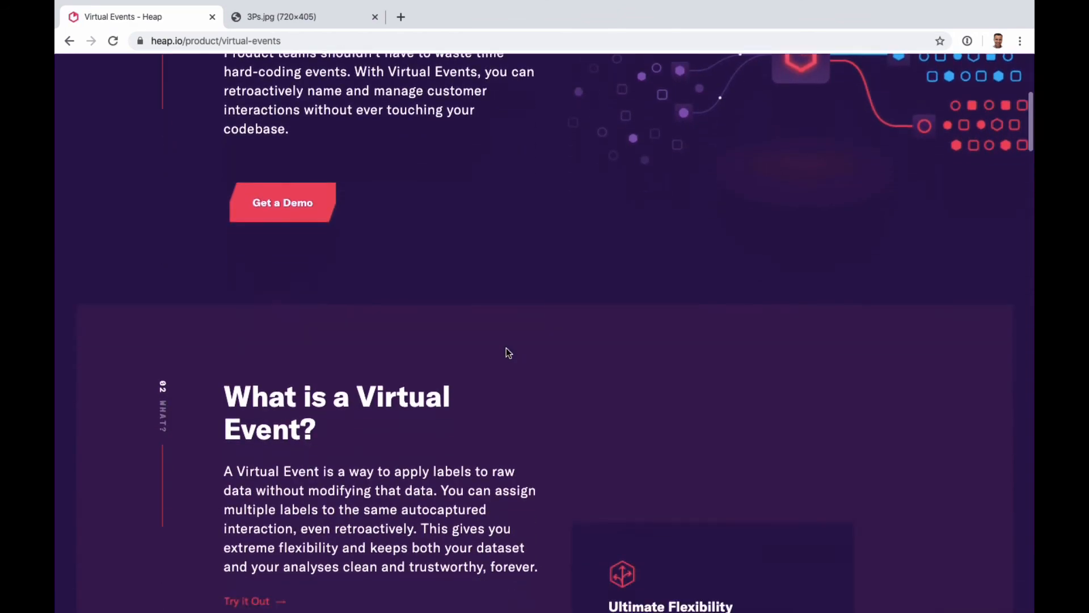
scroll(down, 3)
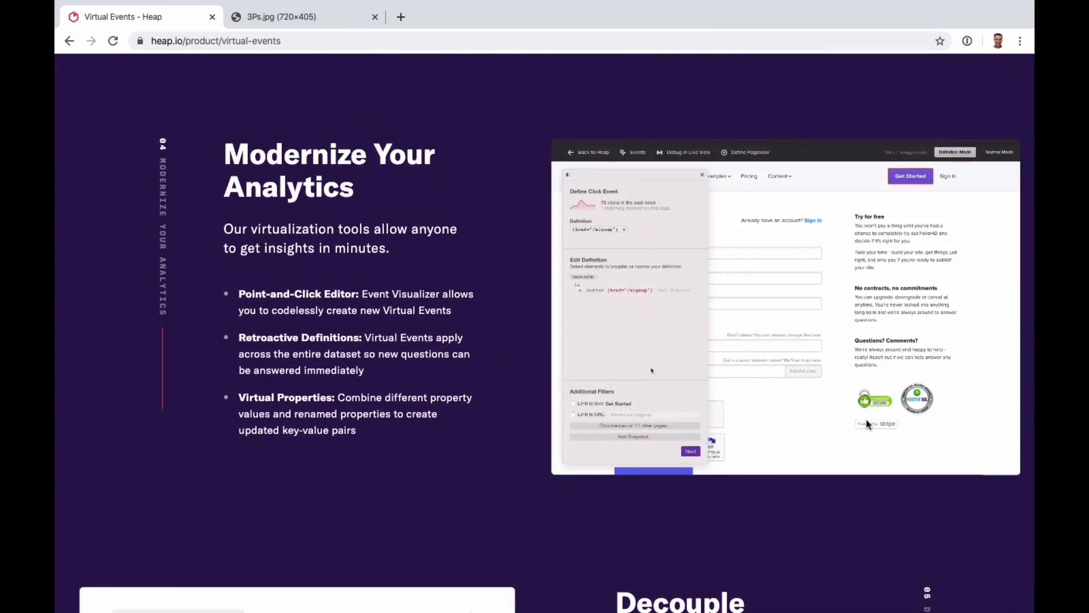
scroll(down, 3)
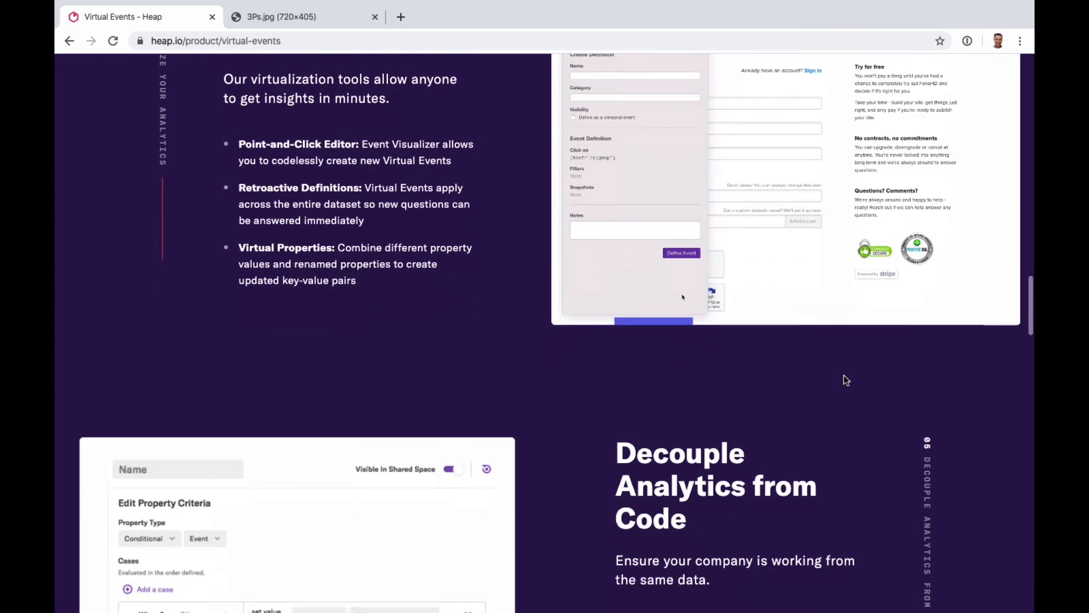
scroll(down, 3)
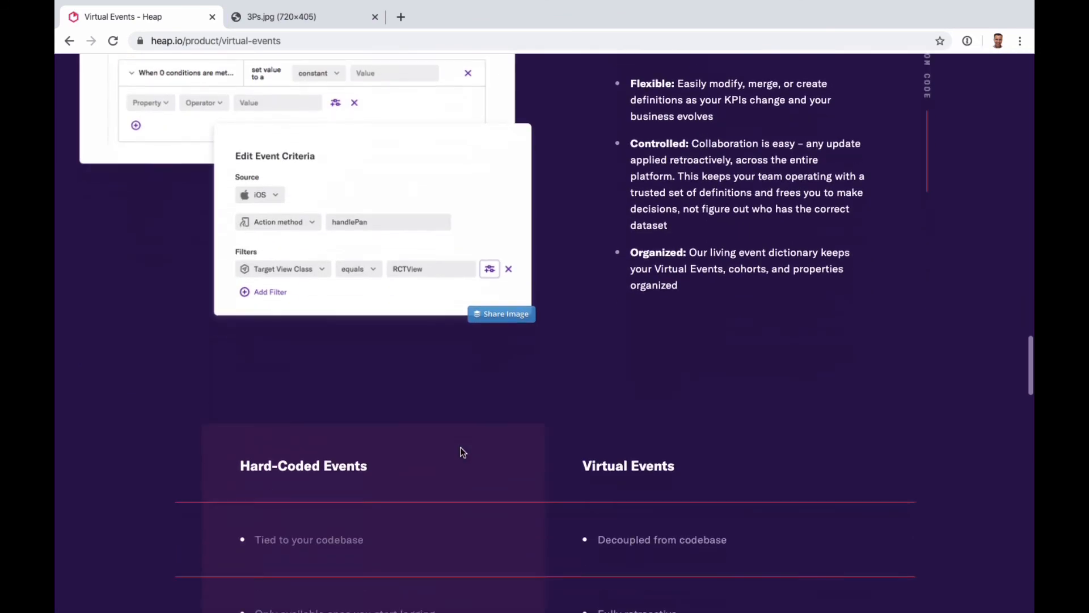
scroll(down, 3)
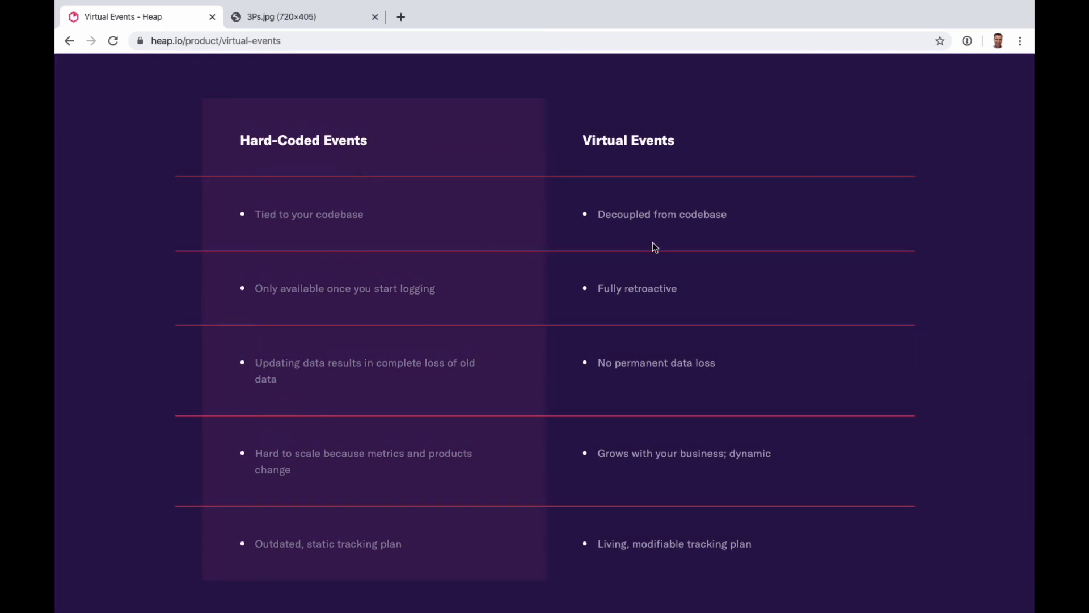
mouse_move(568, 404)
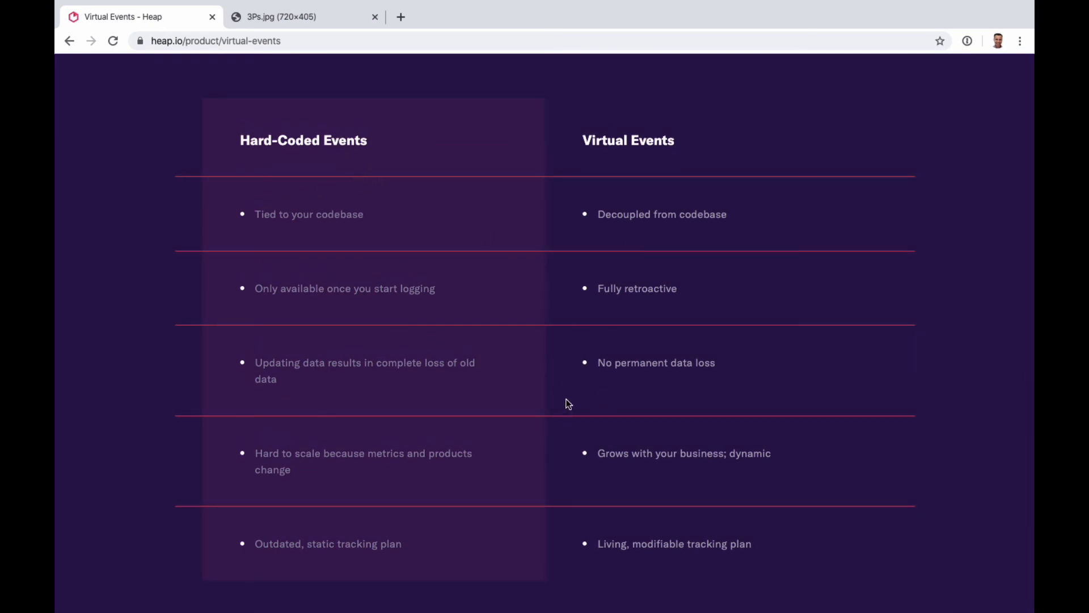
scroll(down, 3)
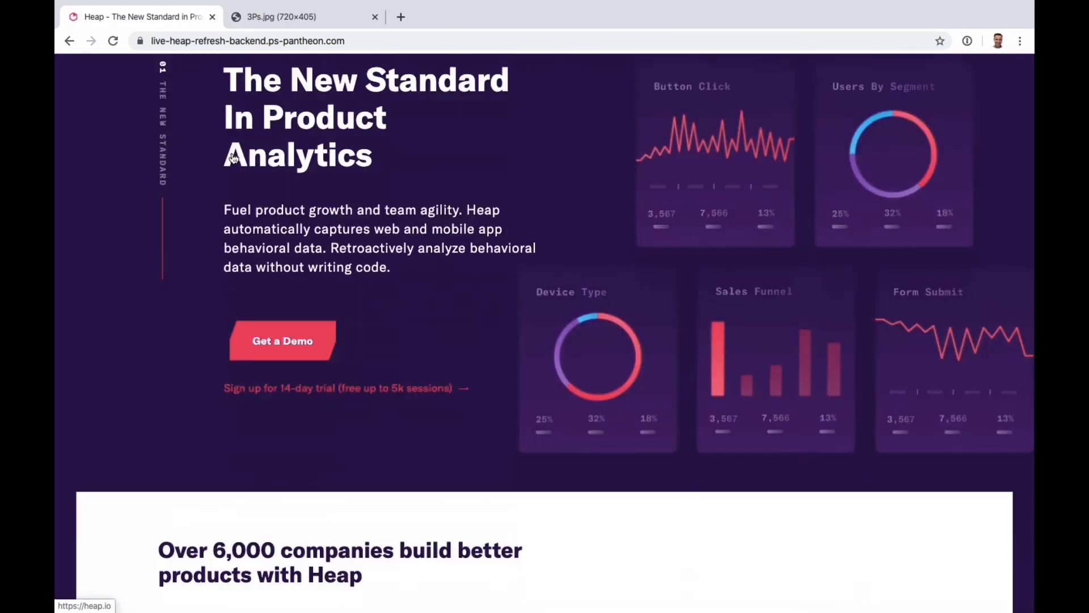
- Click the Product item in the navigation at the top of the Heap homepage
click(298, 150)
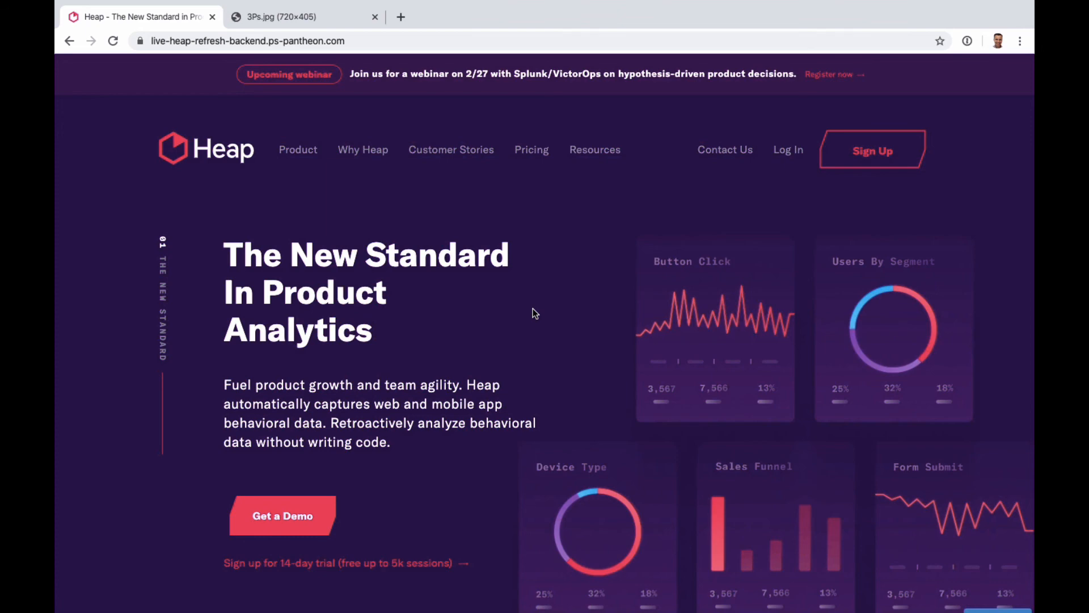
- Scroll past the customer logos and show the Activation use case details
scroll(down, 3)
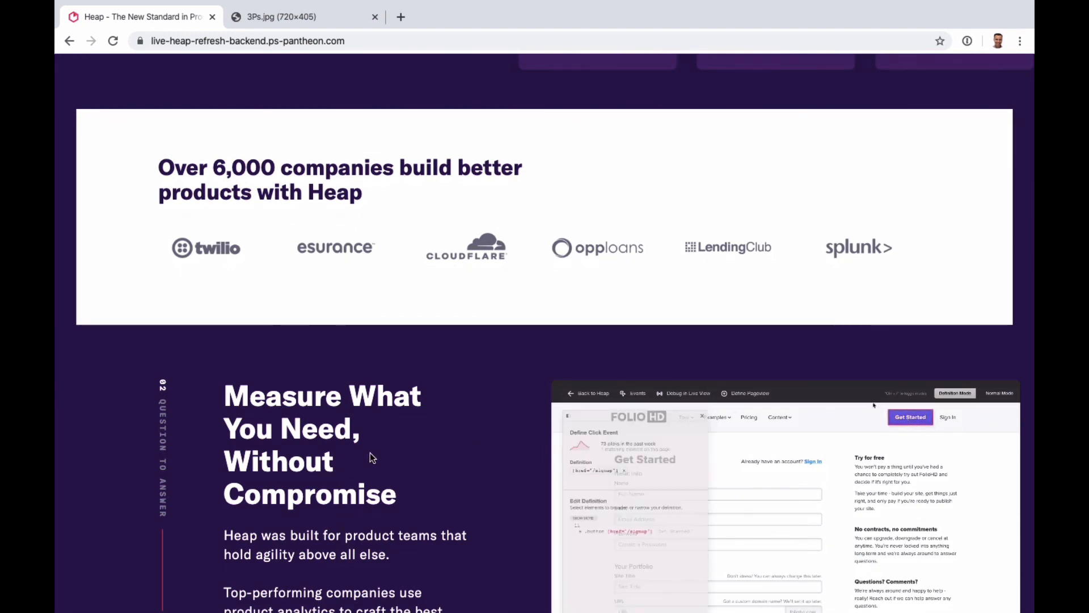
scroll(down, 3)
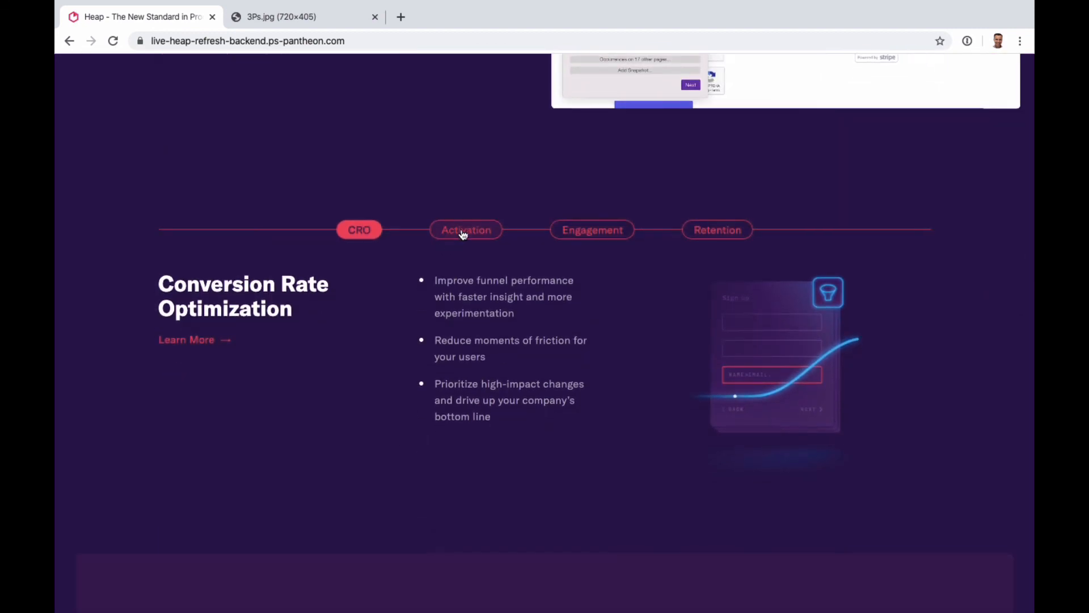
click(592, 229)
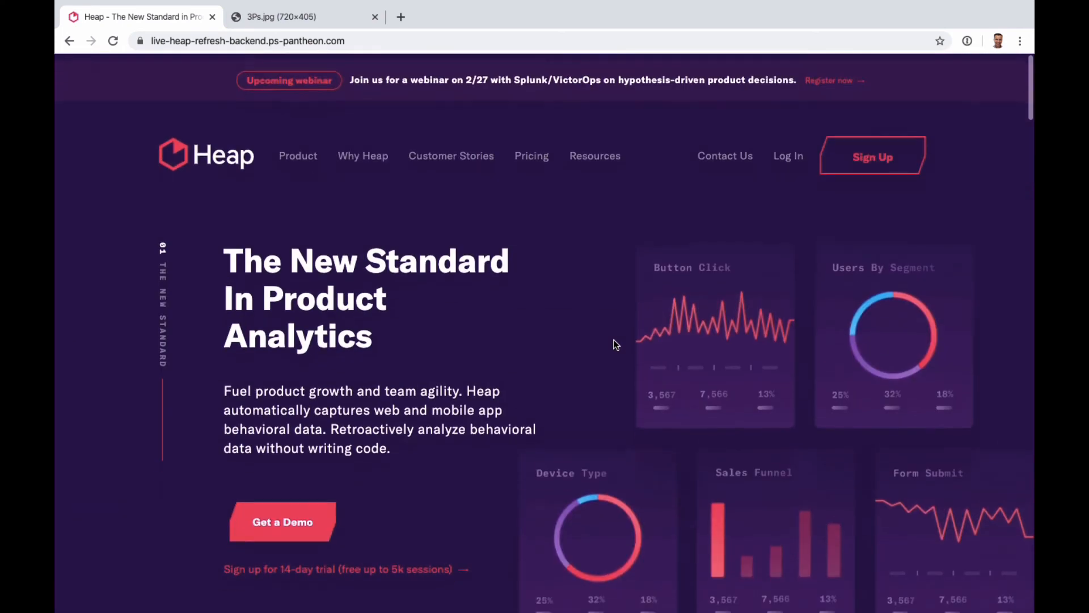
scroll(down, 3)
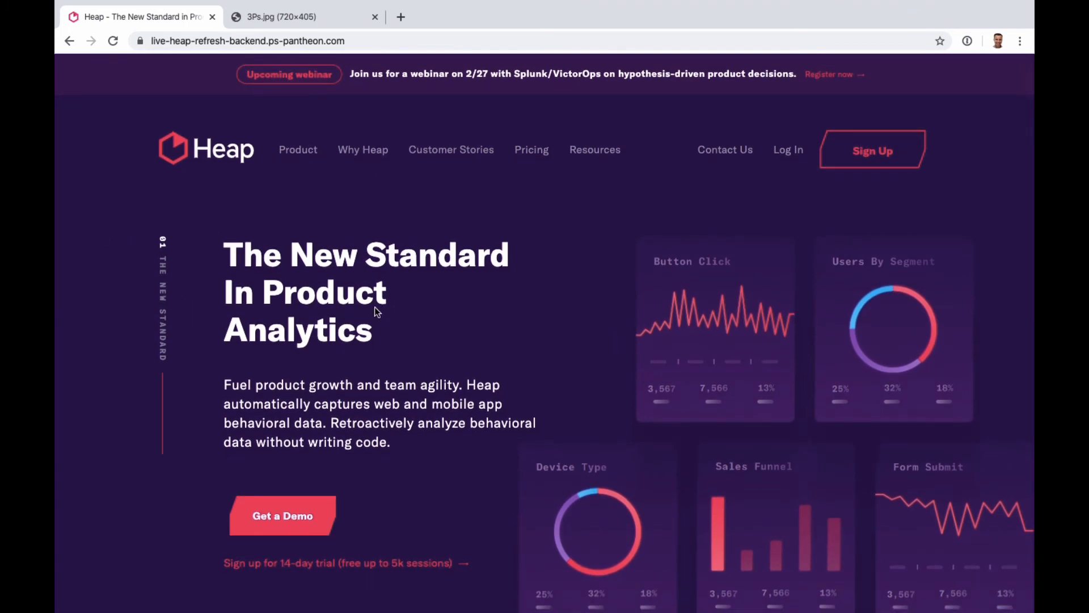
mouse_move(544, 426)
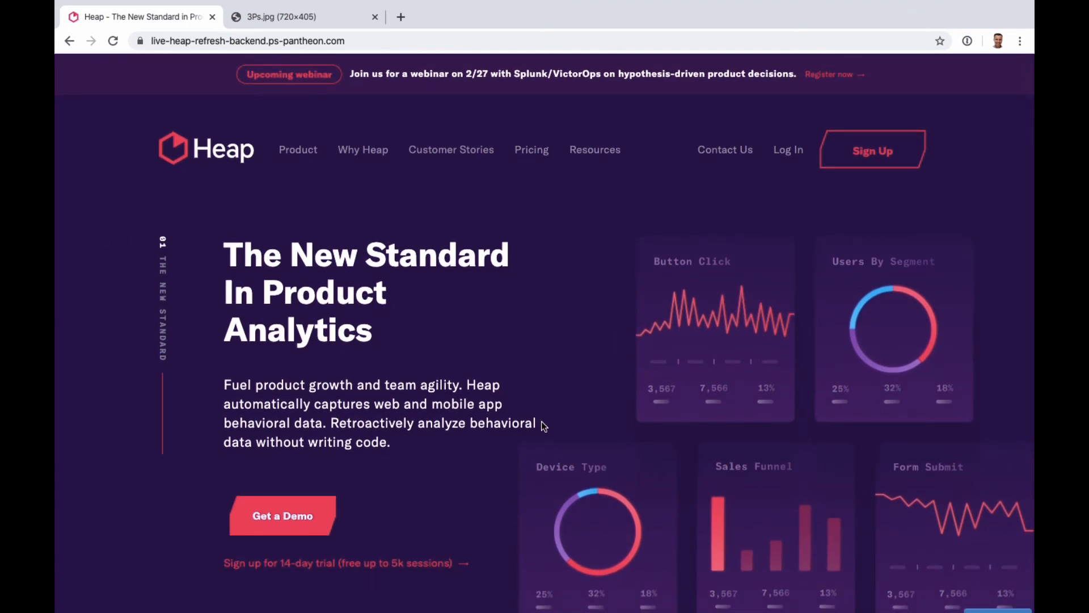
mouse_move(437, 345)
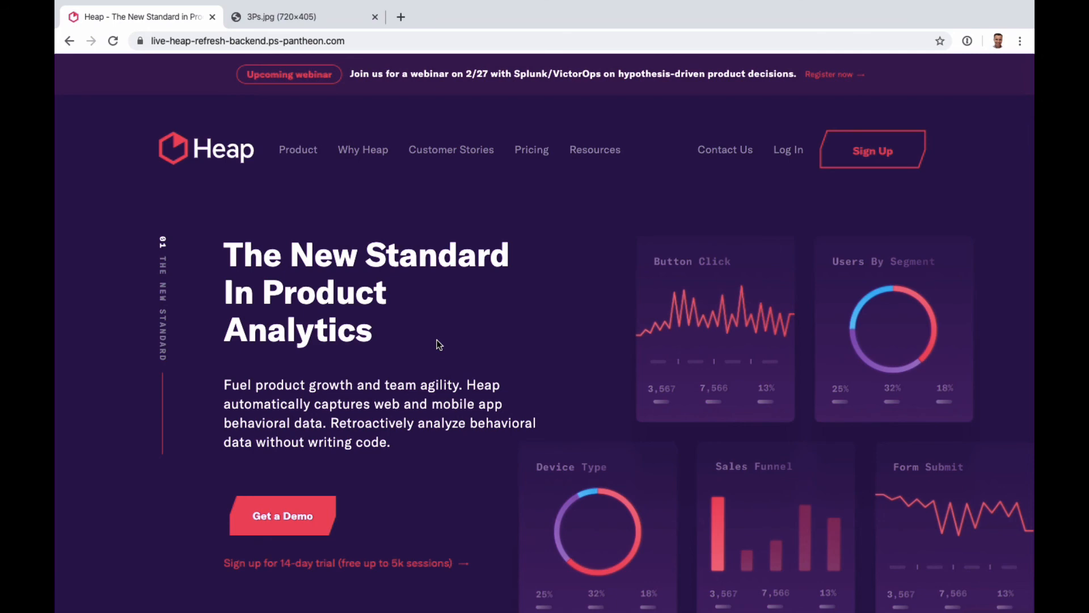
scroll(down, 3)
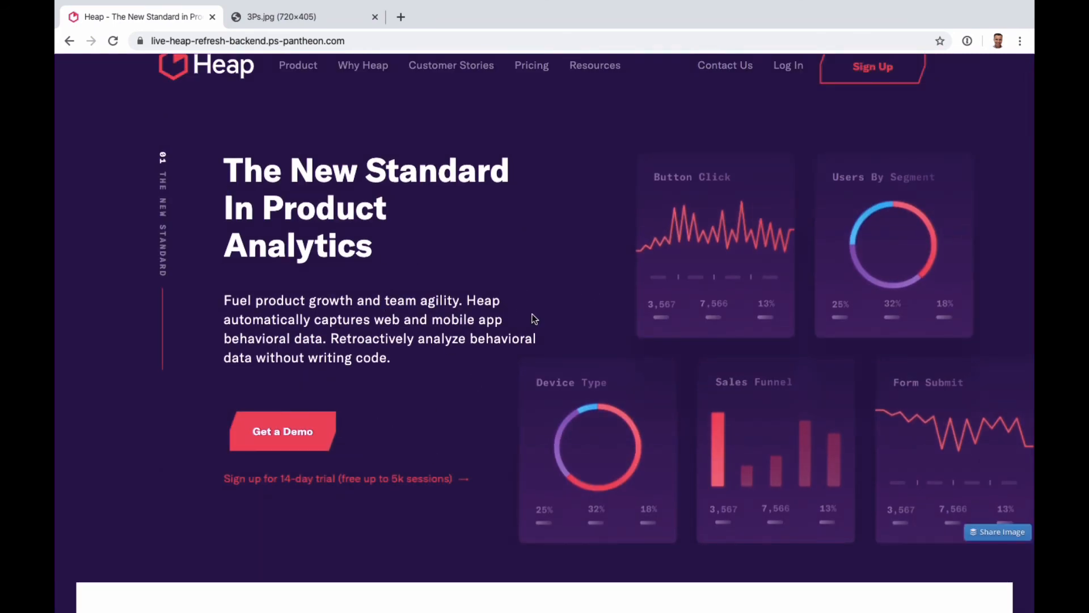
mouse_move(368, 215)
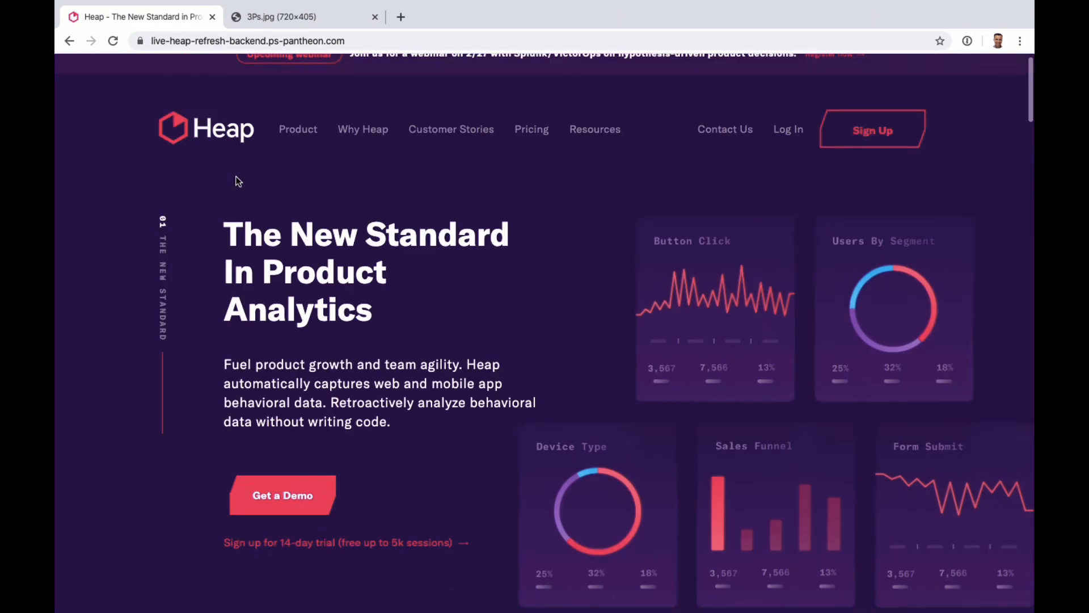
scroll(down, 3)
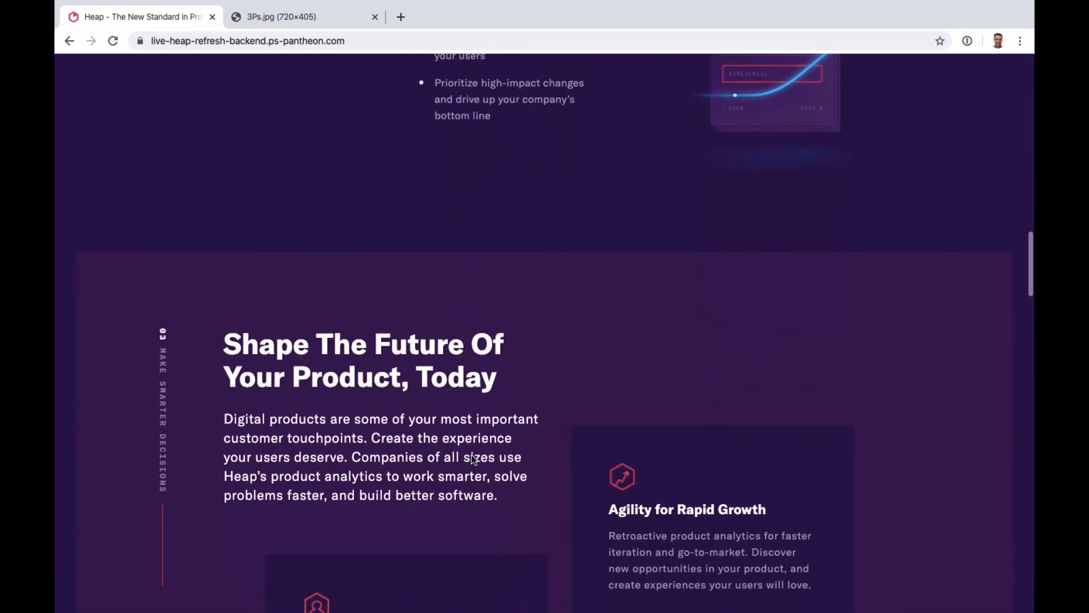
scroll(down, 3)
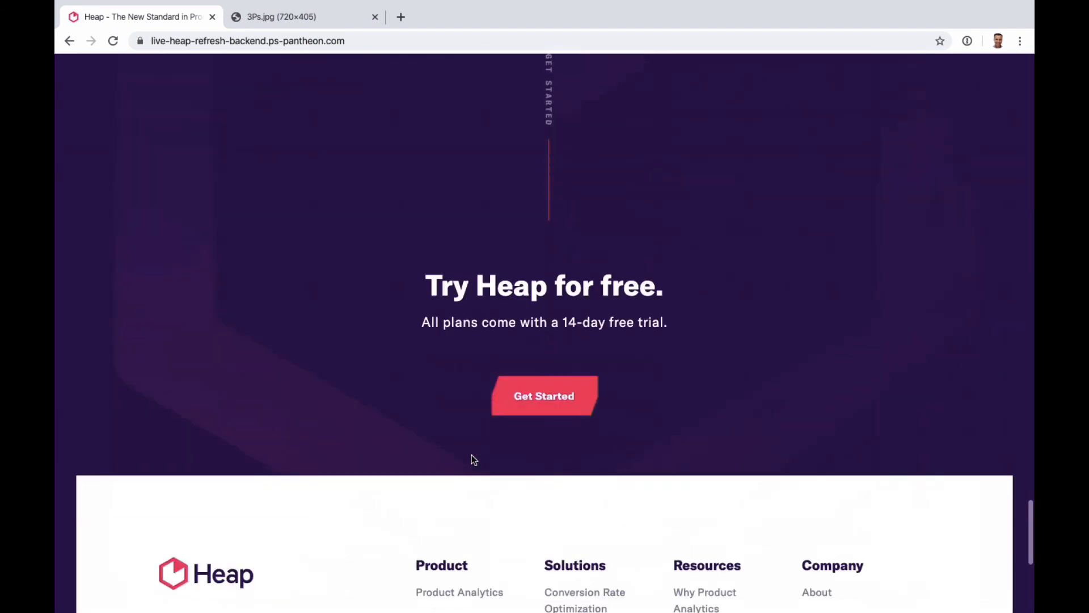
scroll(down, 3)
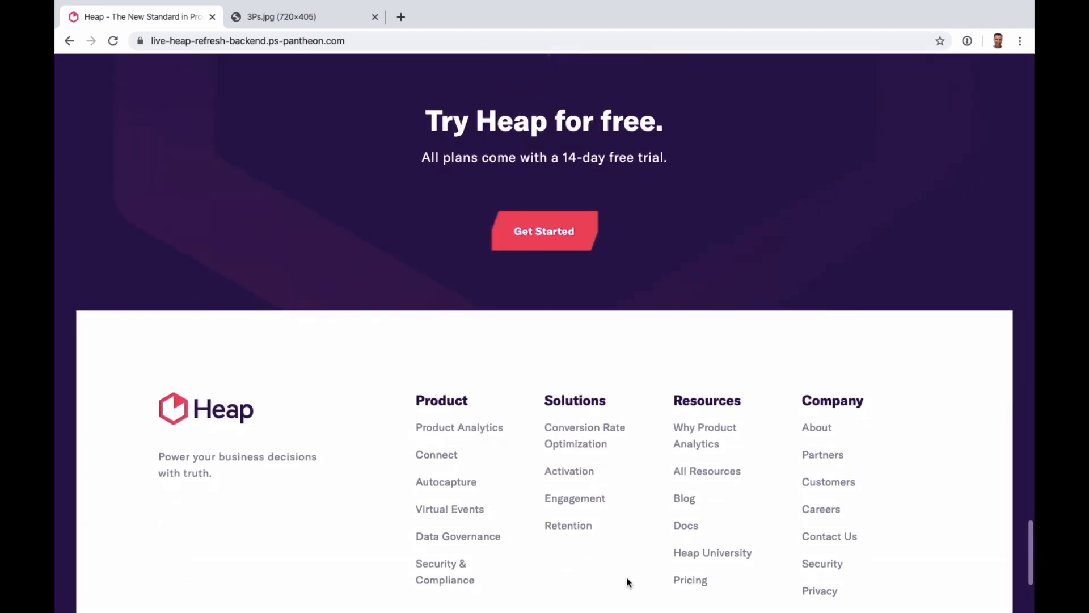
scroll(down, 3)
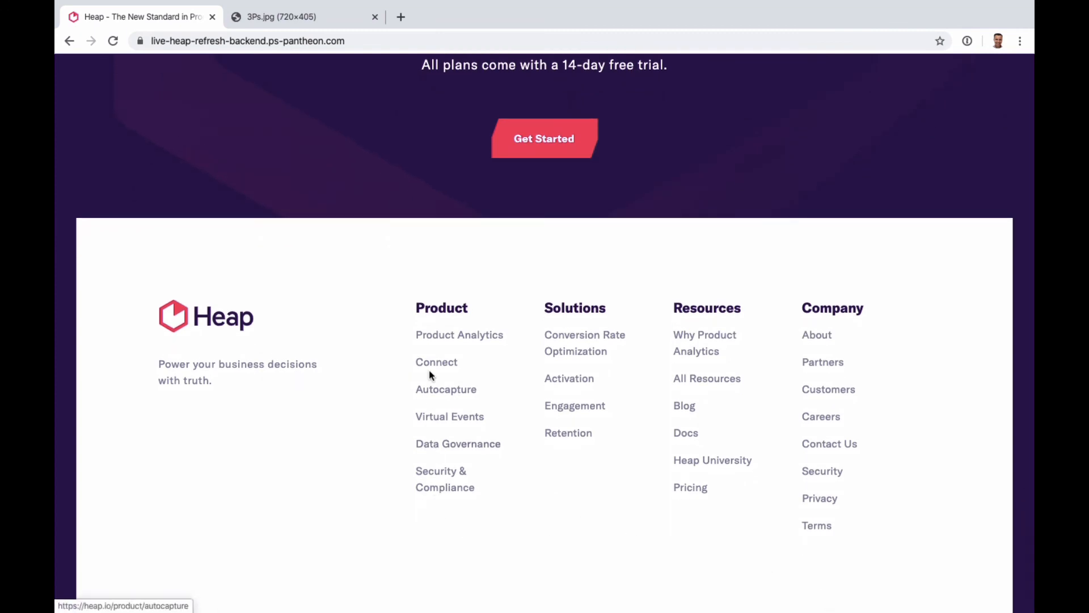
- Open Product Analytics from the footer and scroll down to the Freshworks quote
click(459, 335)
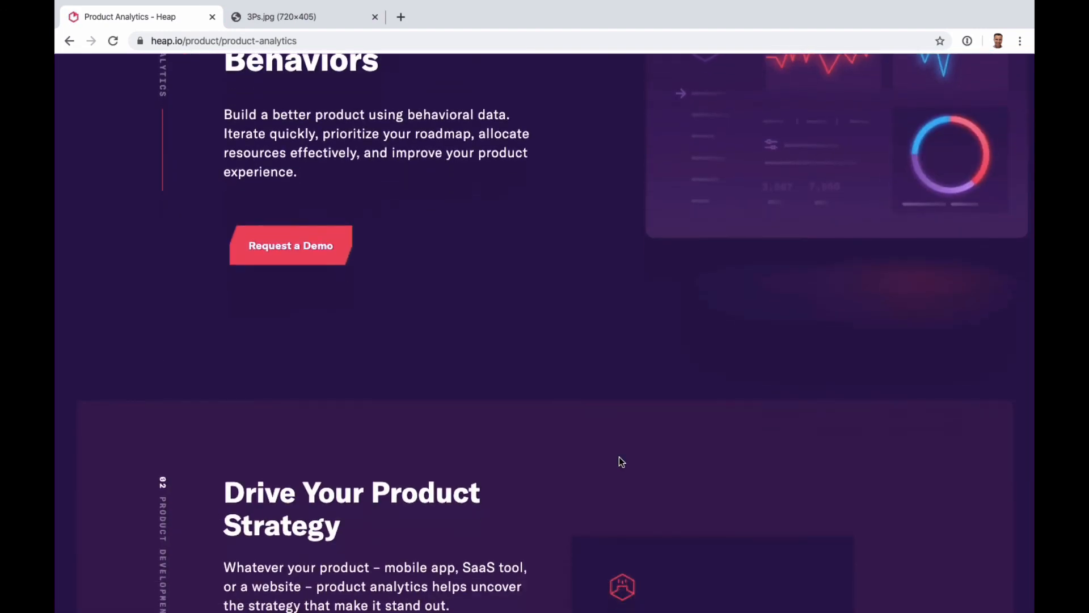
scroll(down, 3)
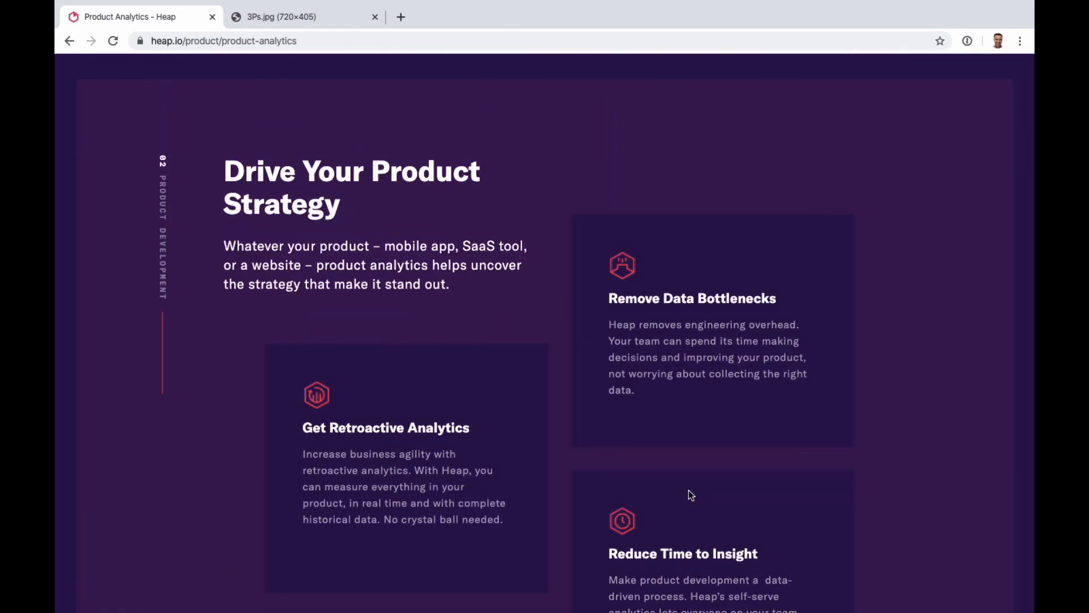
scroll(down, 3)
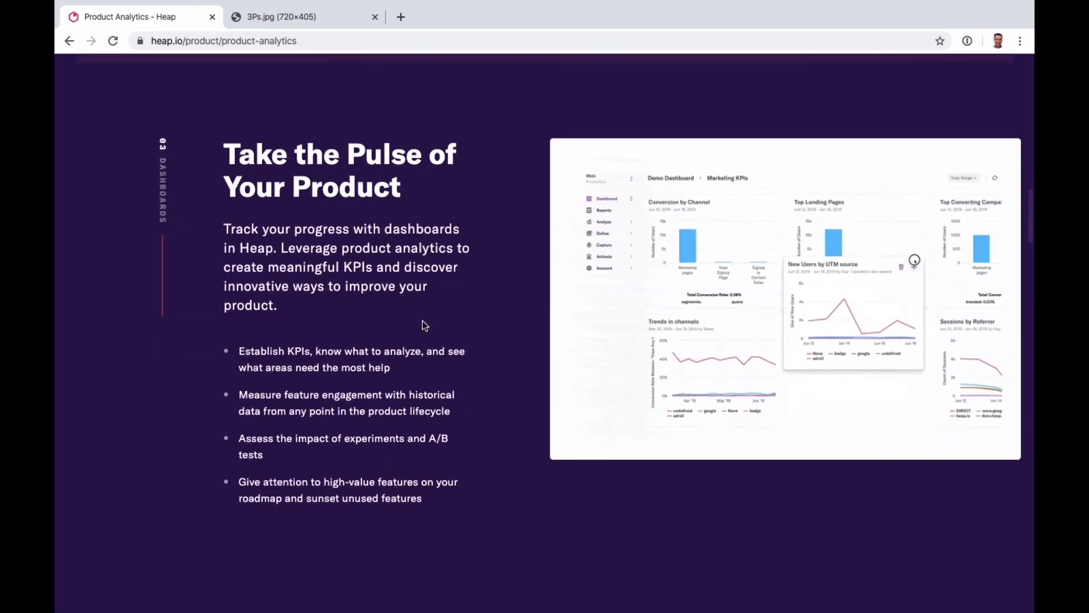
scroll(down, 3)
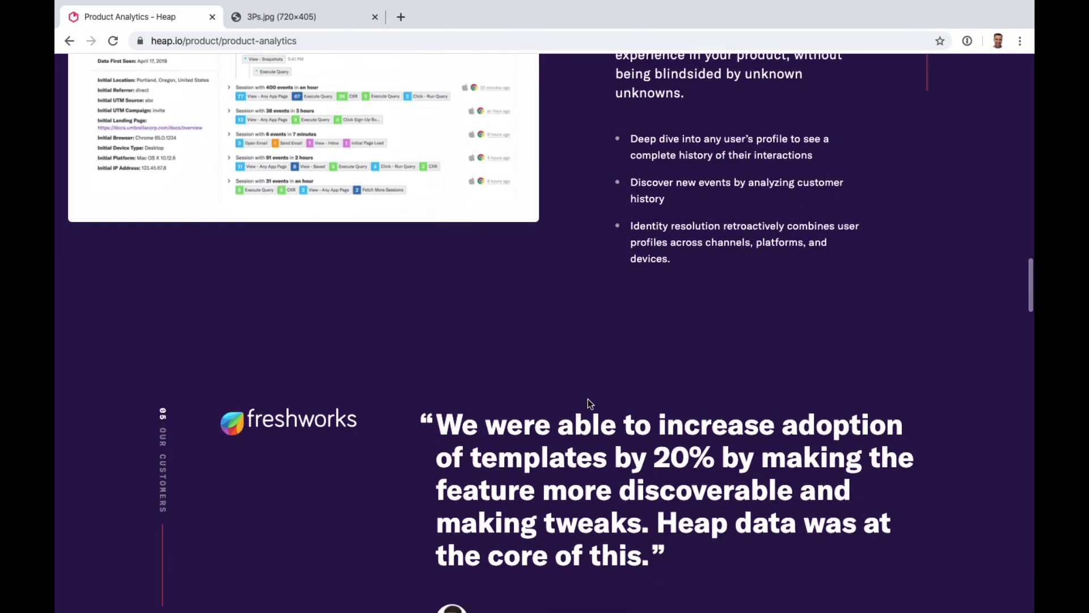
scroll(down, 3)
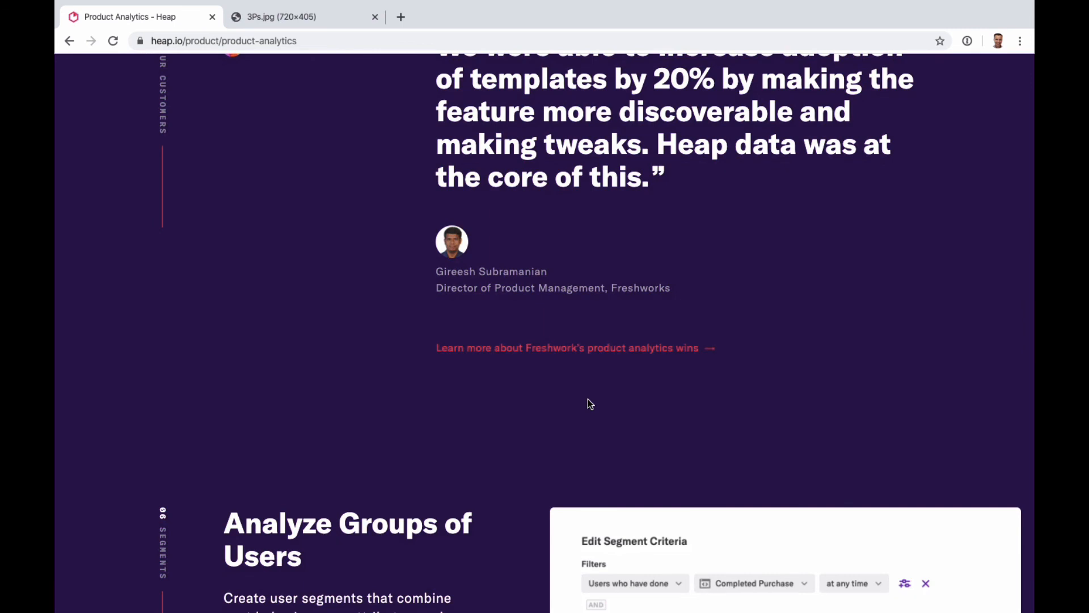
- Switch to the 3Ps.jpg tab showing the Providers, Process, People pyramid
click(302, 16)
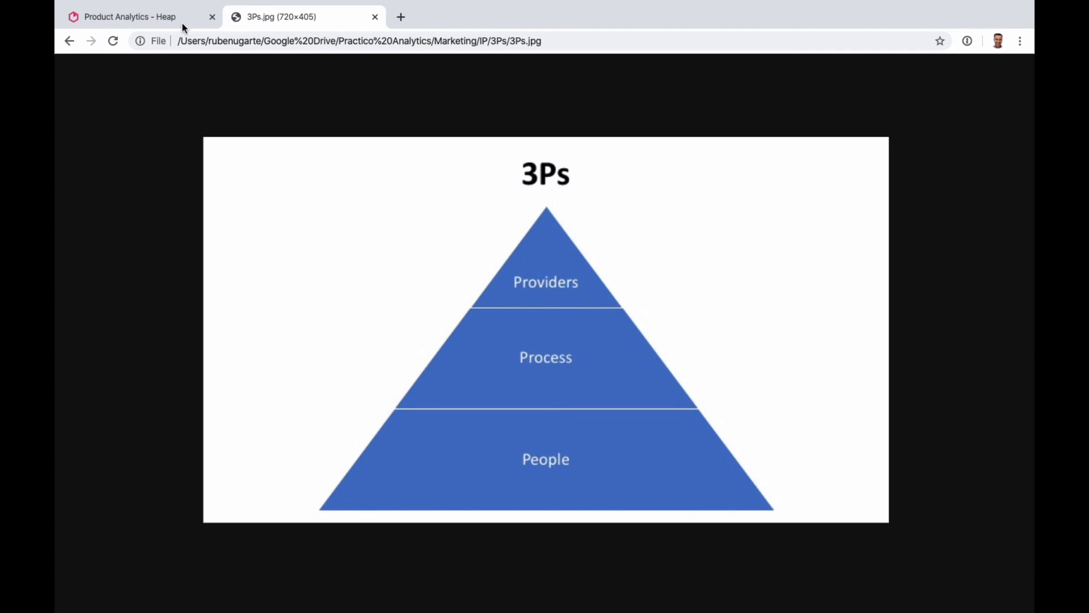
- Switch back to the Product Analytics tab and scroll down to Try Heap for free
click(129, 16)
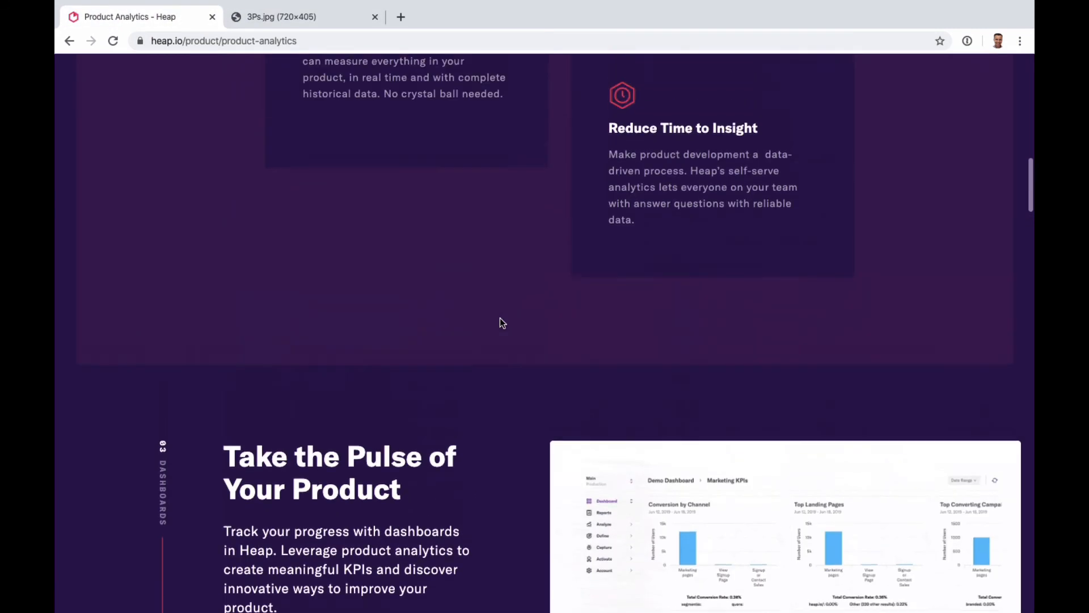
scroll(up, 3)
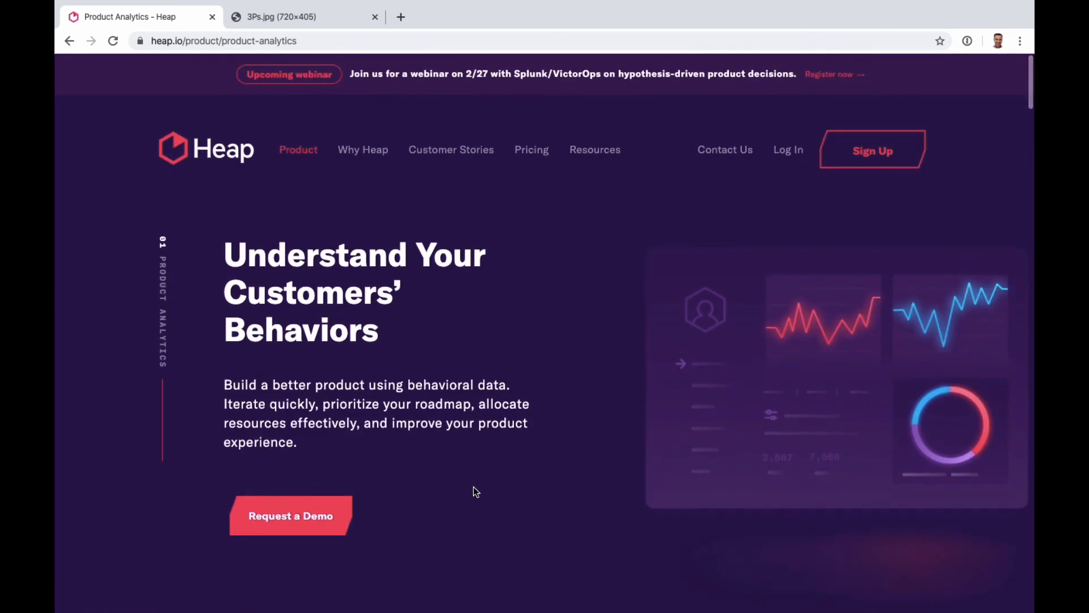
scroll(down, 3)
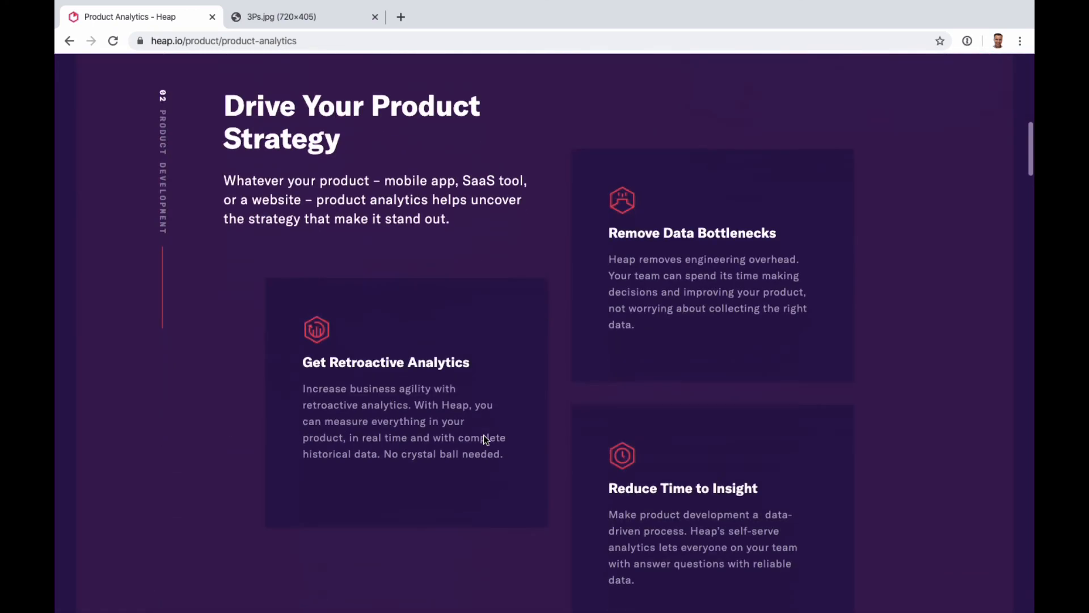
scroll(down, 3)
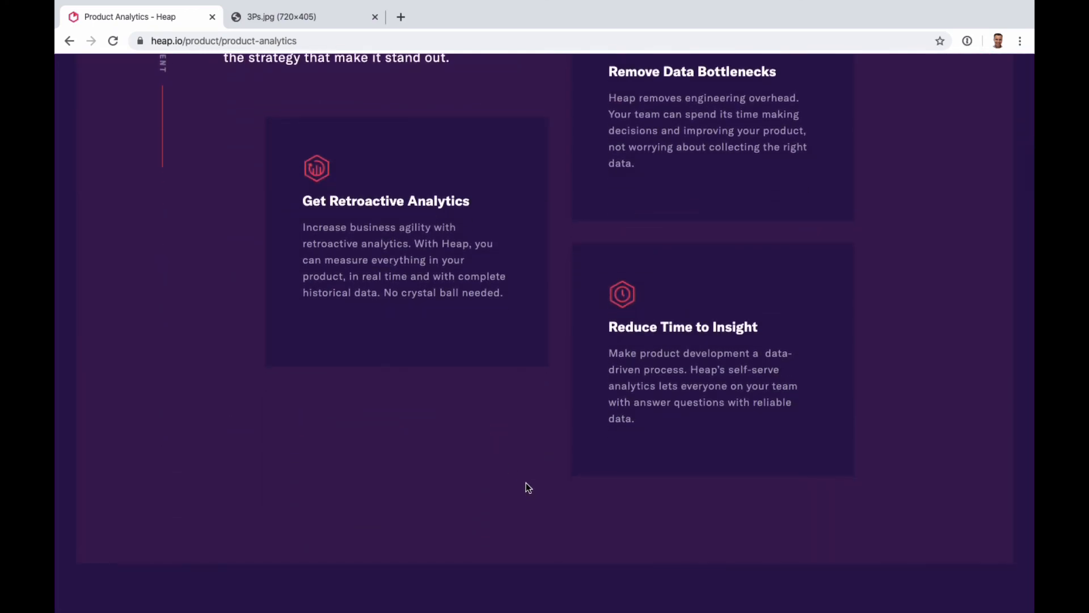
scroll(down, 3)
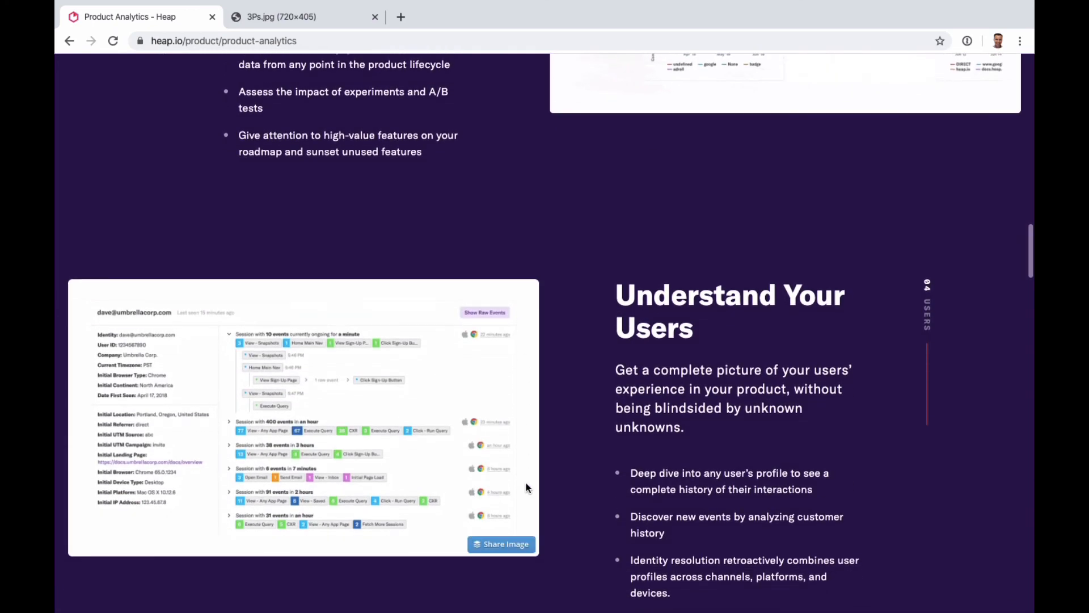
scroll(down, 3)
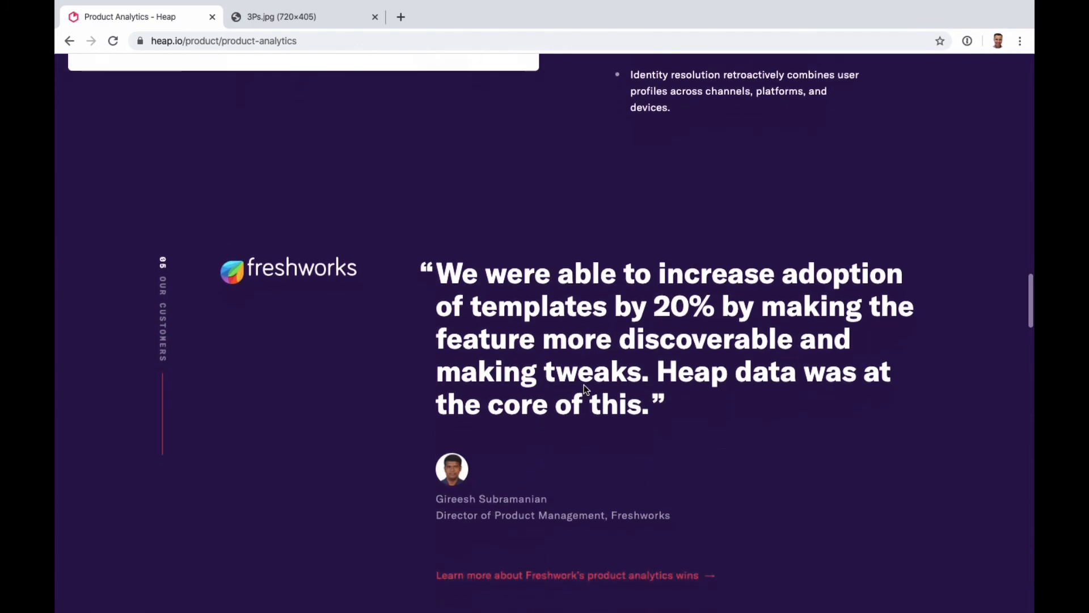
scroll(down, 3)
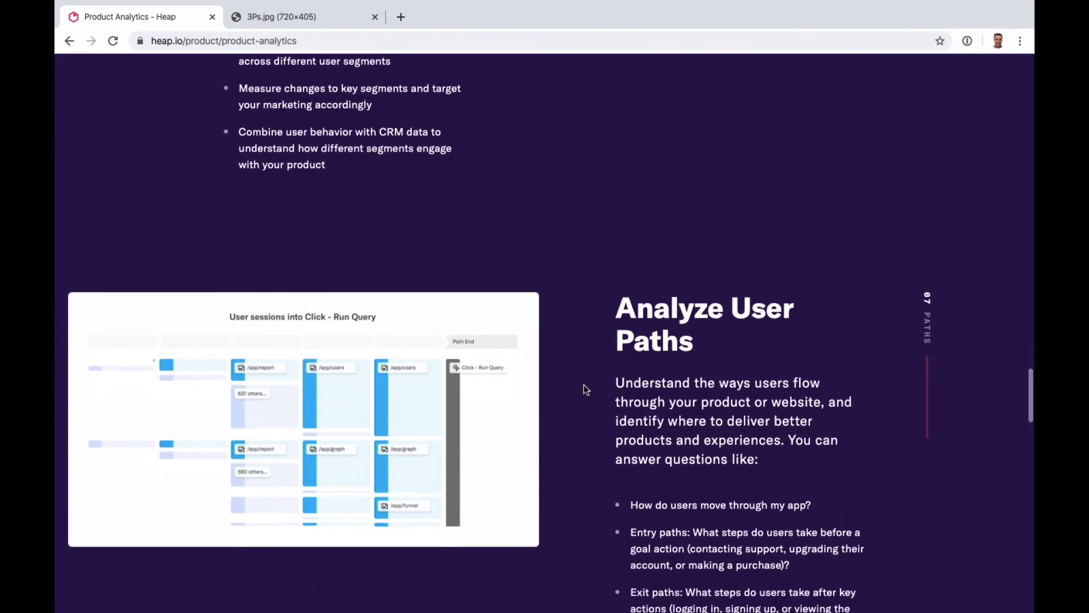
scroll(down, 3)
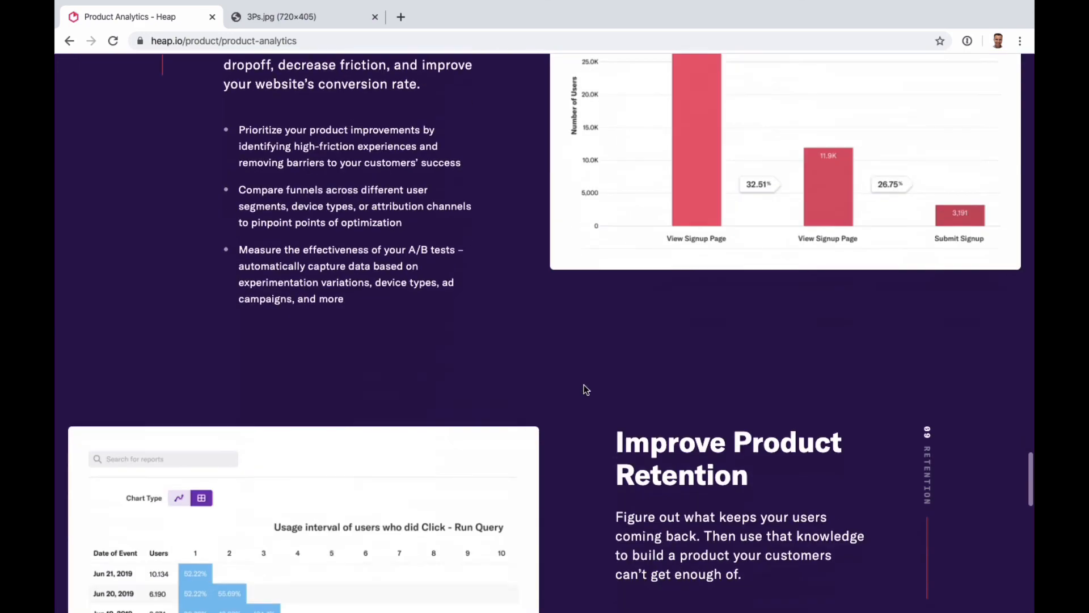
scroll(down, 3)
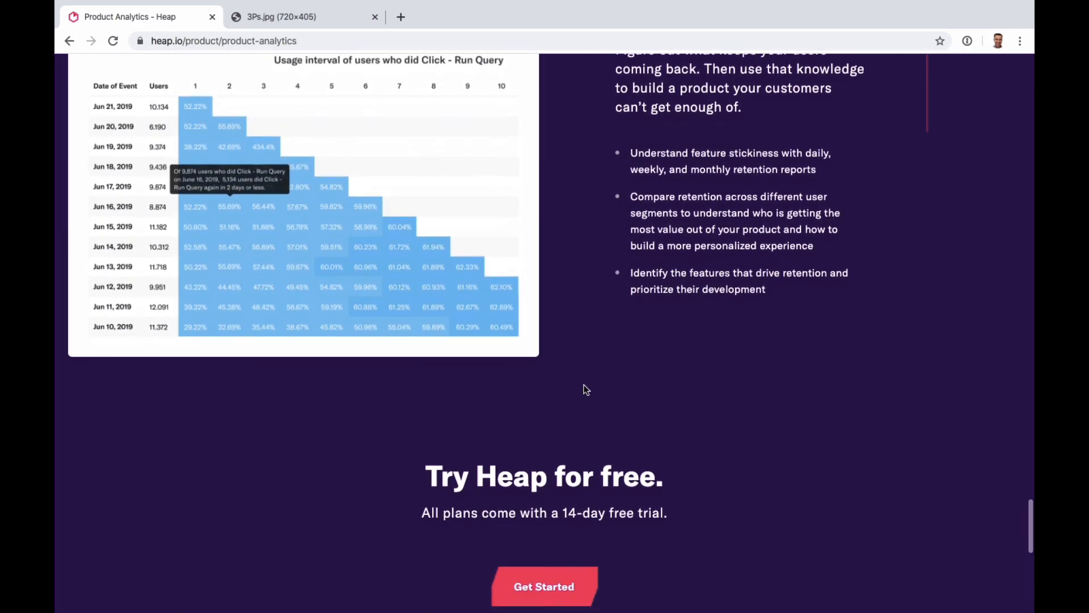
scroll(down, 3)
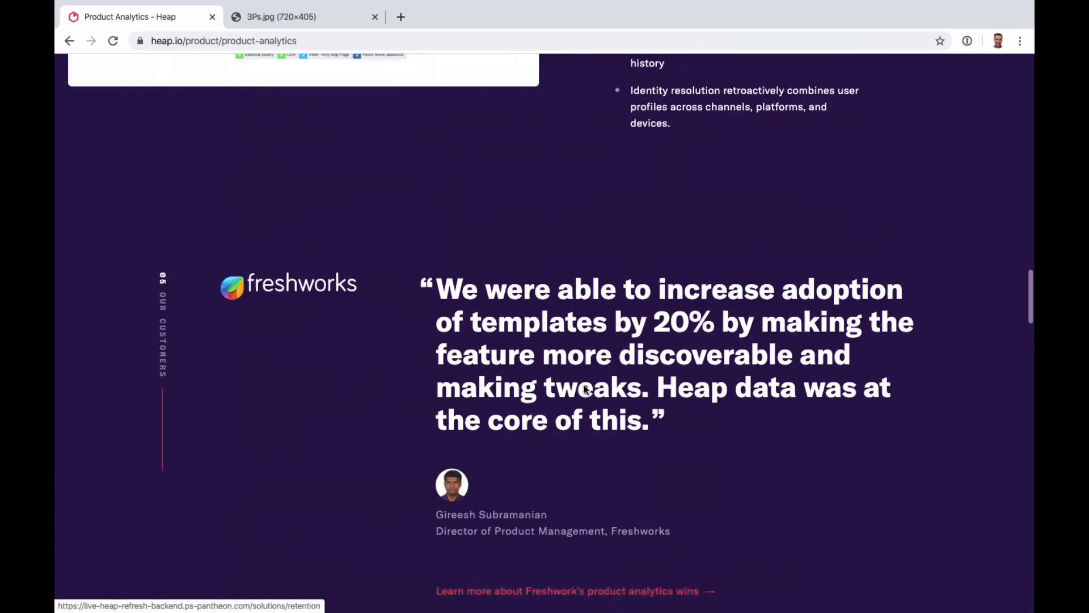
scroll(up, 3)
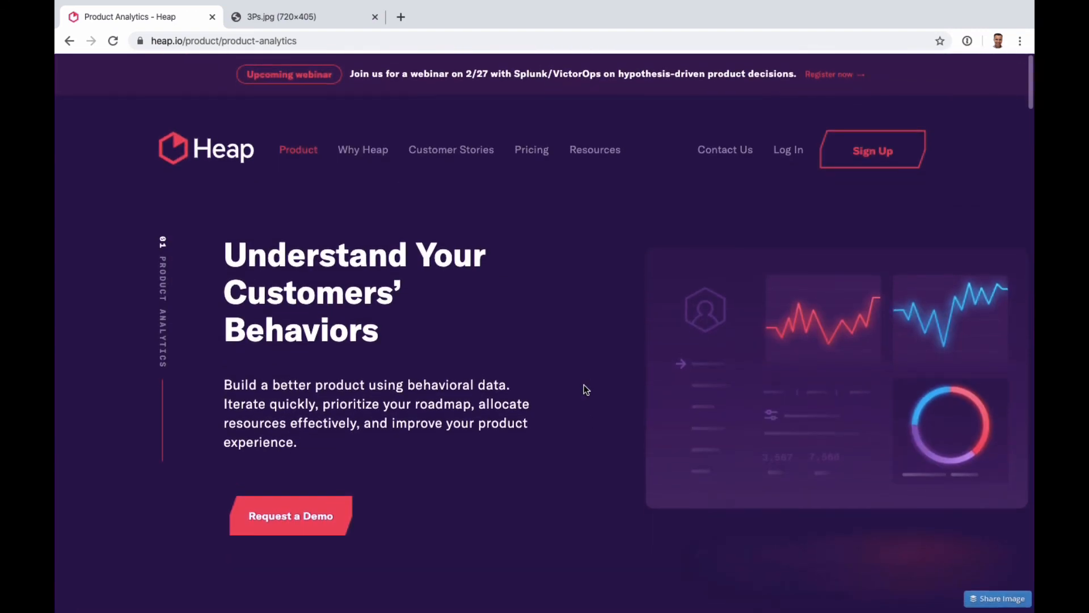
mouse_move(500, 276)
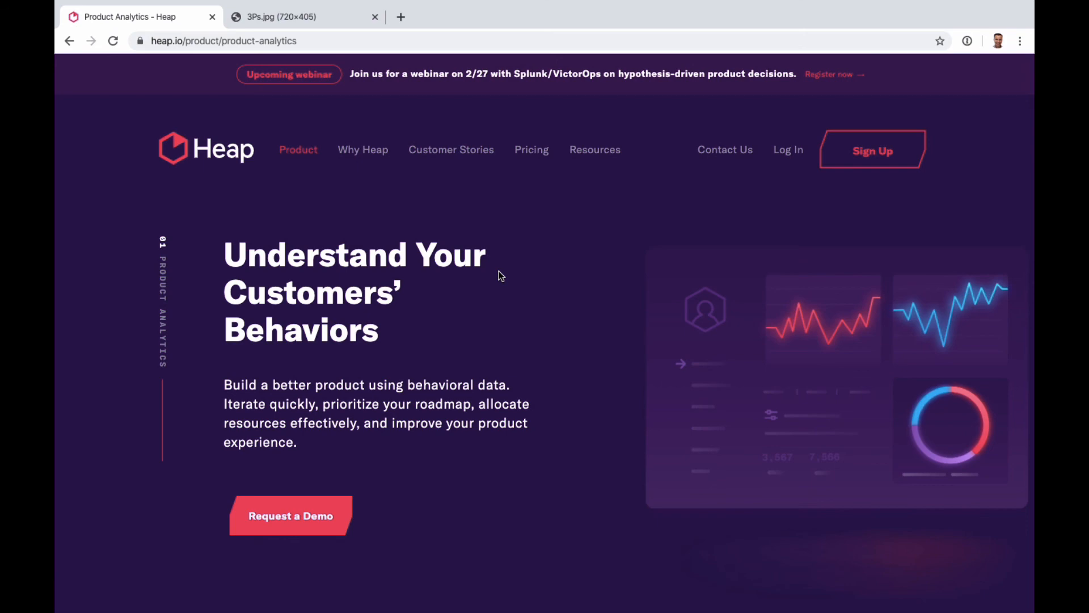
mouse_move(604, 338)
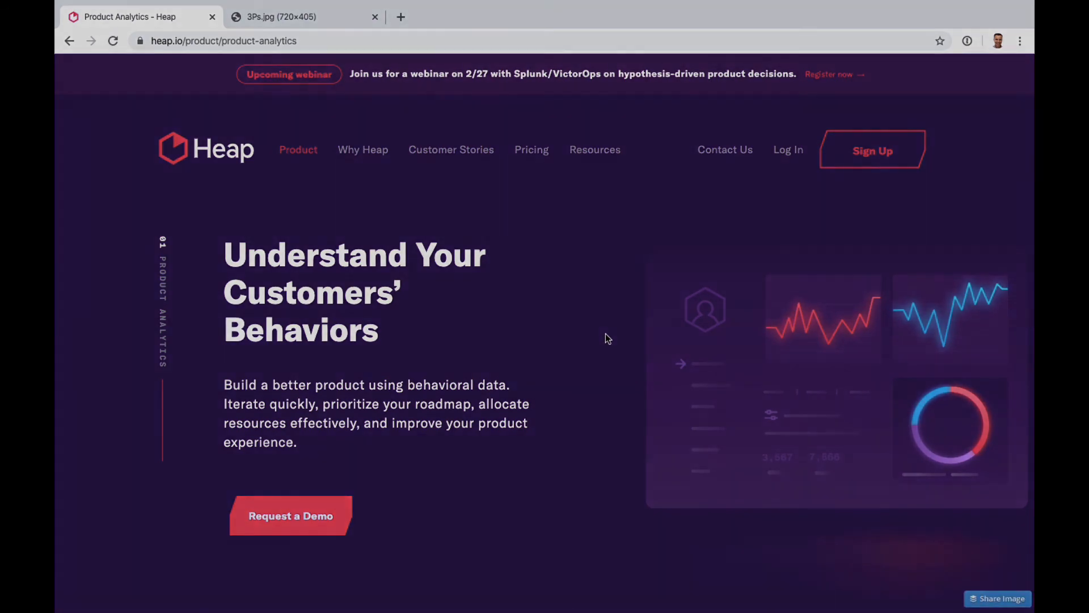